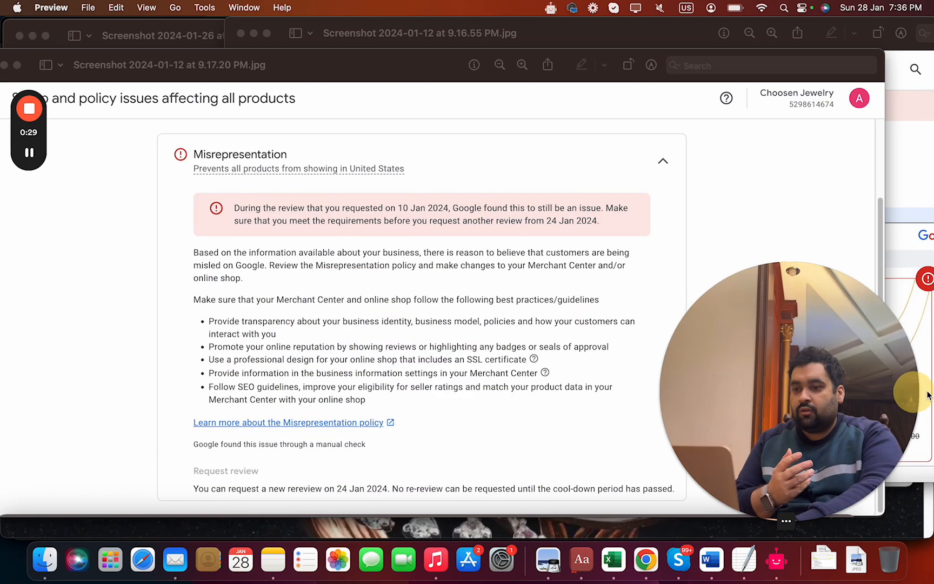
mouse_move(324, 275)
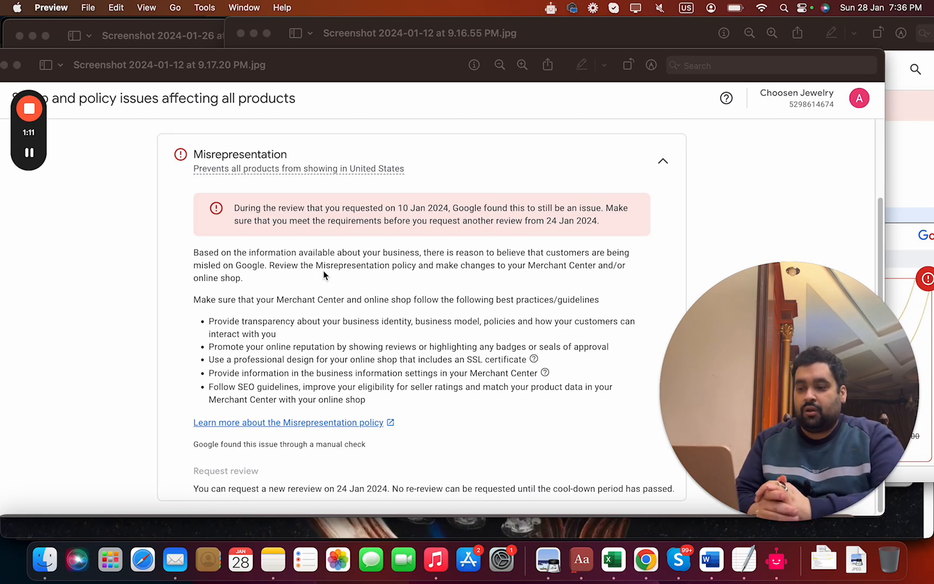
mouse_move(347, 456)
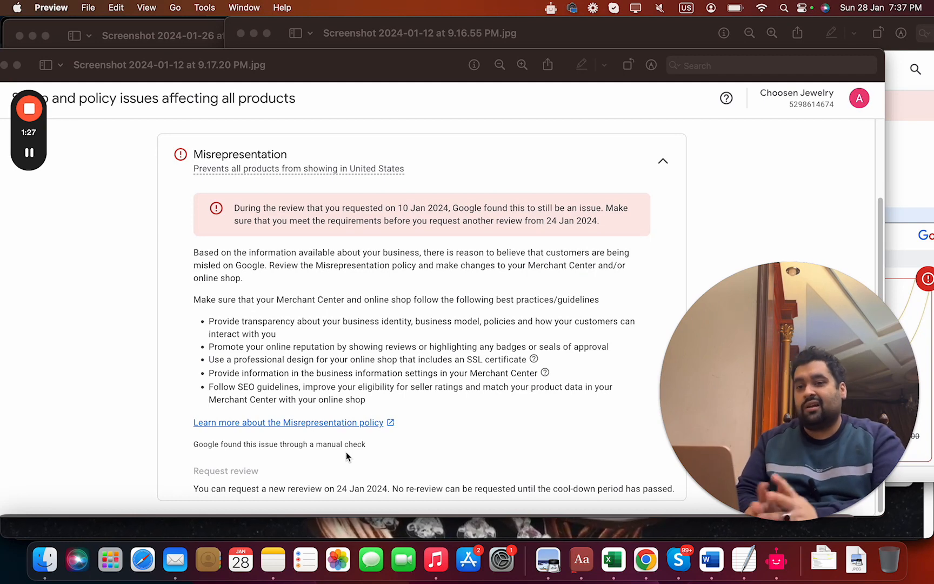
Step: View the Merchant Center overview screenshot, then bring the Misrepresentation issue screenshot back in front
click(419, 32)
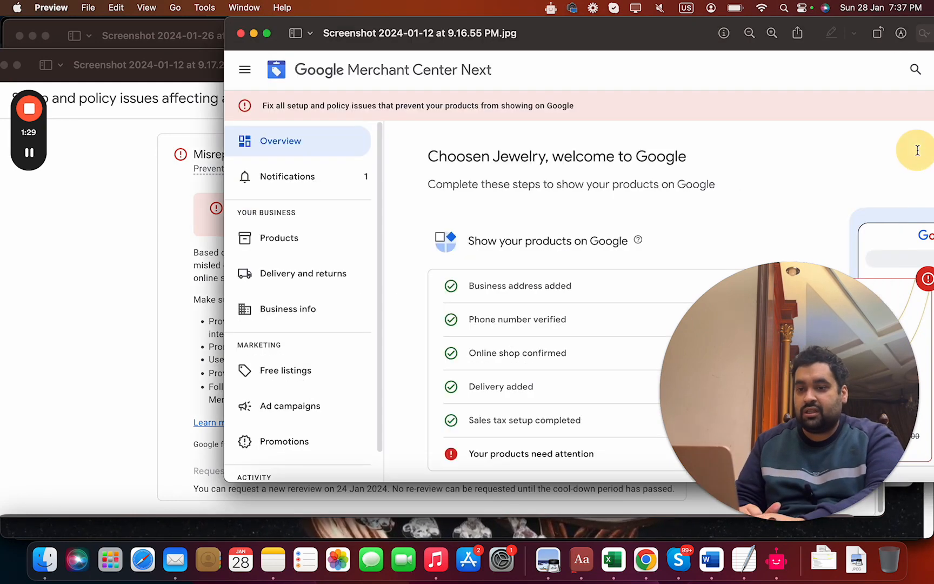
mouse_move(637, 47)
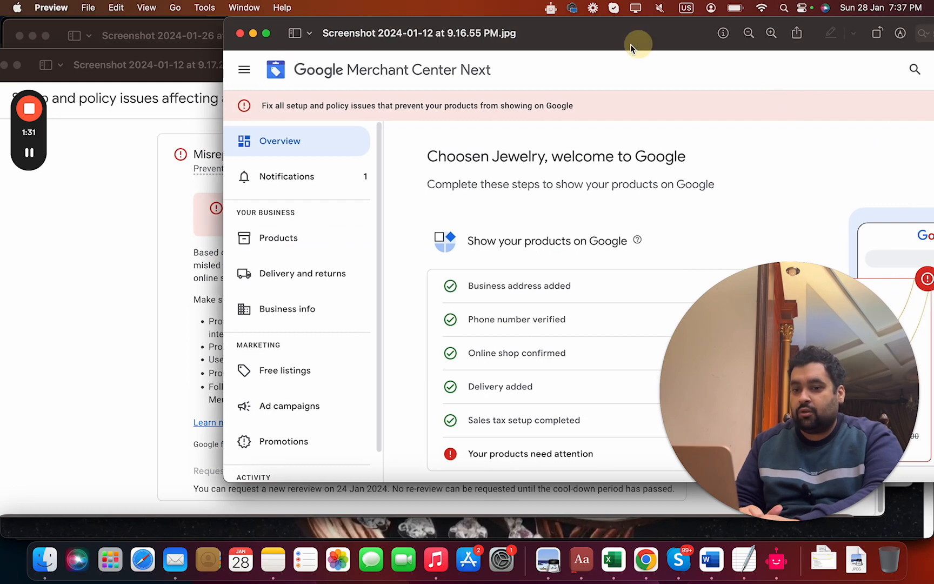
click(250, 32)
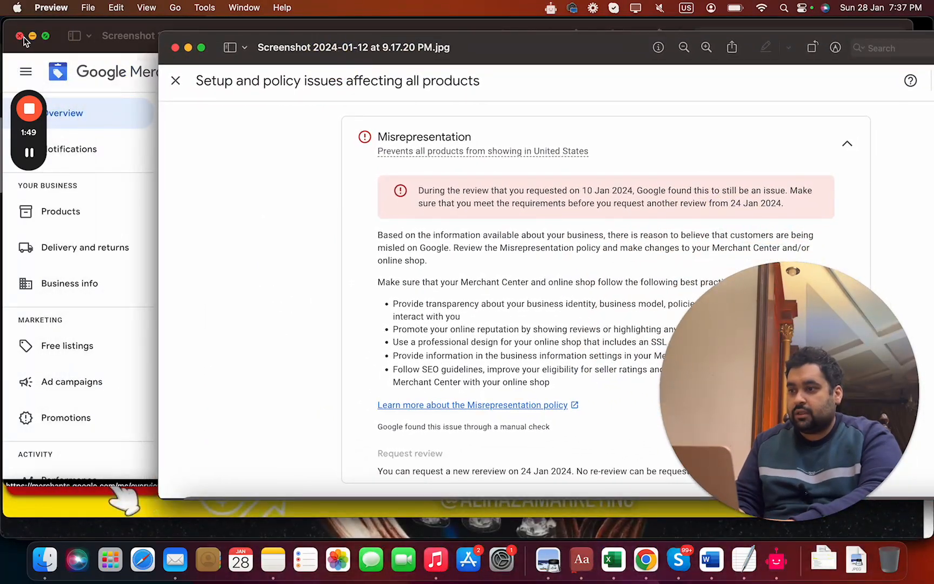
mouse_move(646, 559)
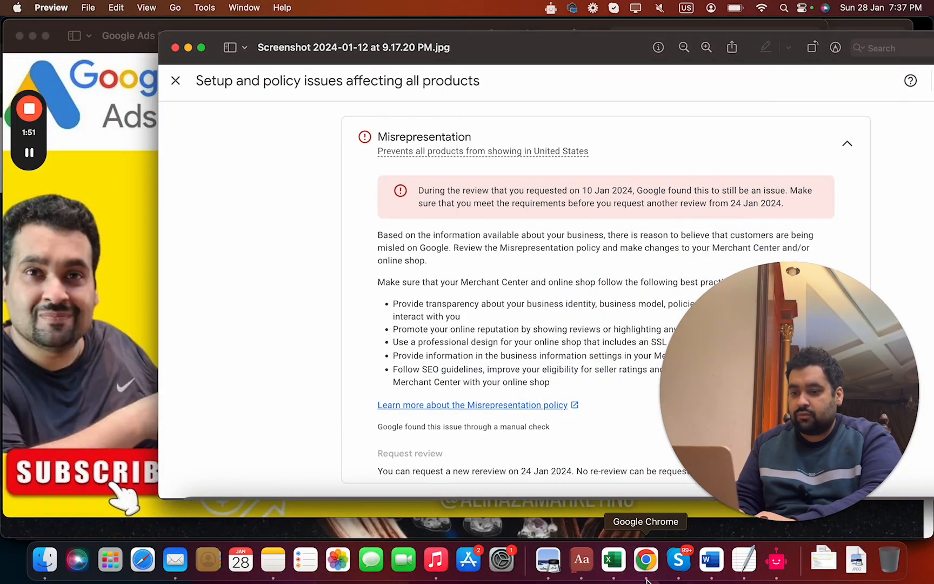
Step: Review the choosenjewelry.com homepage from product listings and reviews down to the footer contact details
click(645, 559)
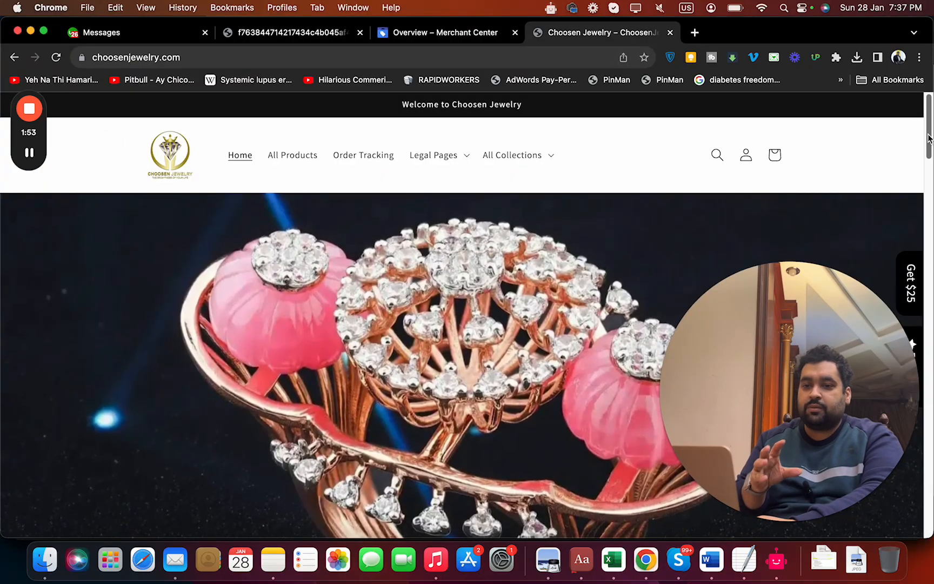
scroll(down, 3)
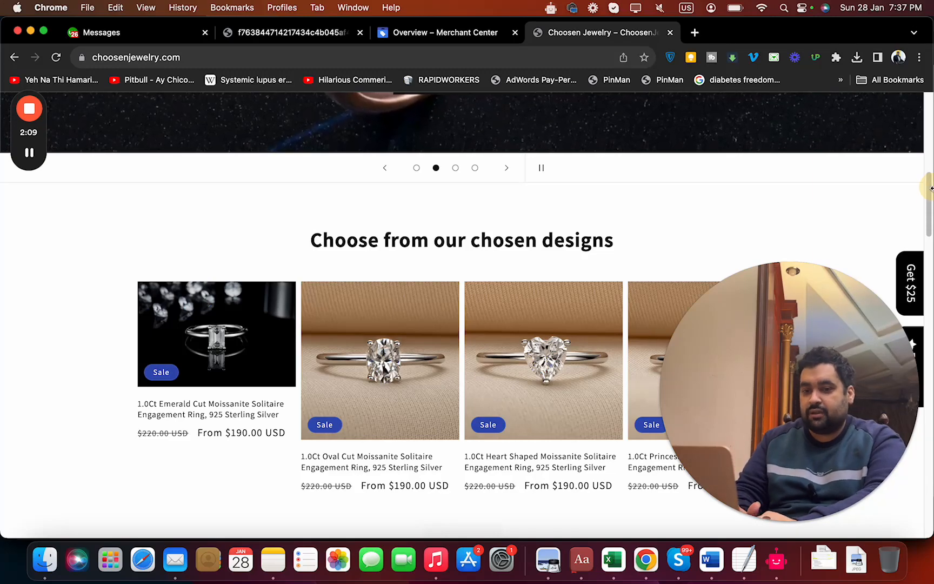
scroll(down, 3)
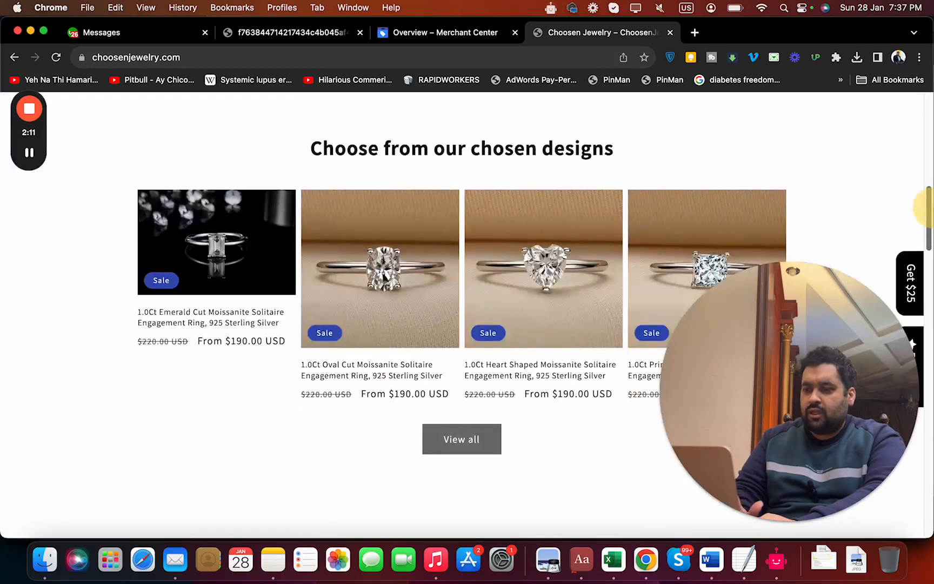
scroll(down, 3)
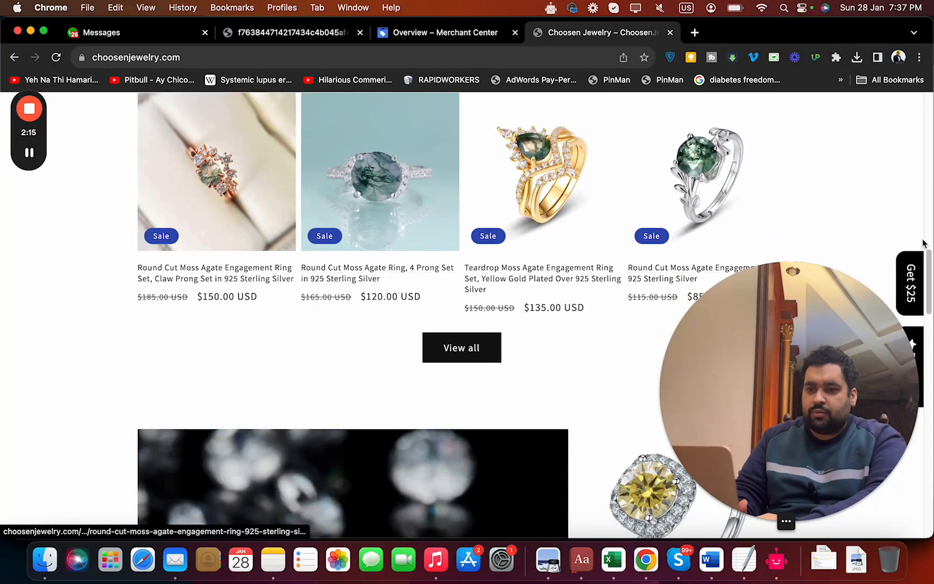
scroll(down, 3)
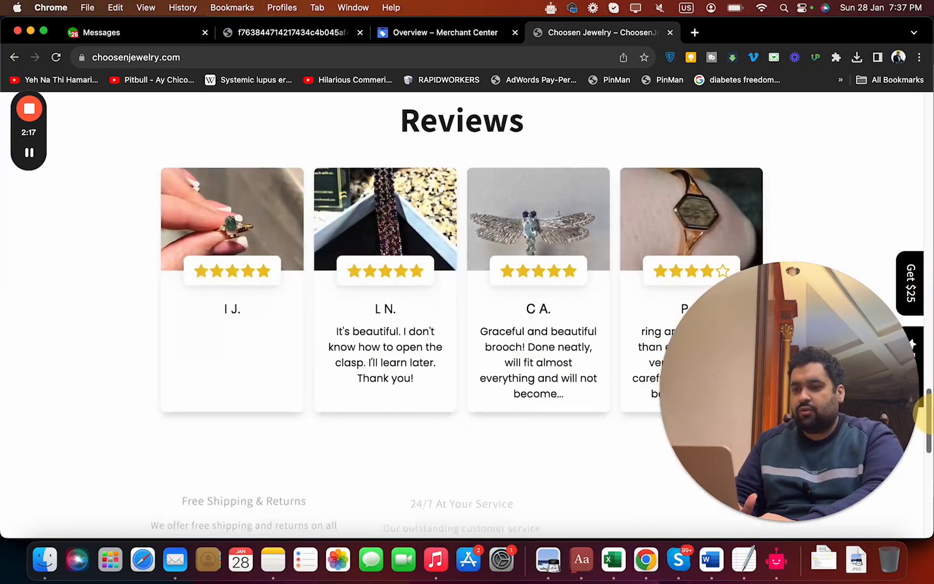
scroll(down, 3)
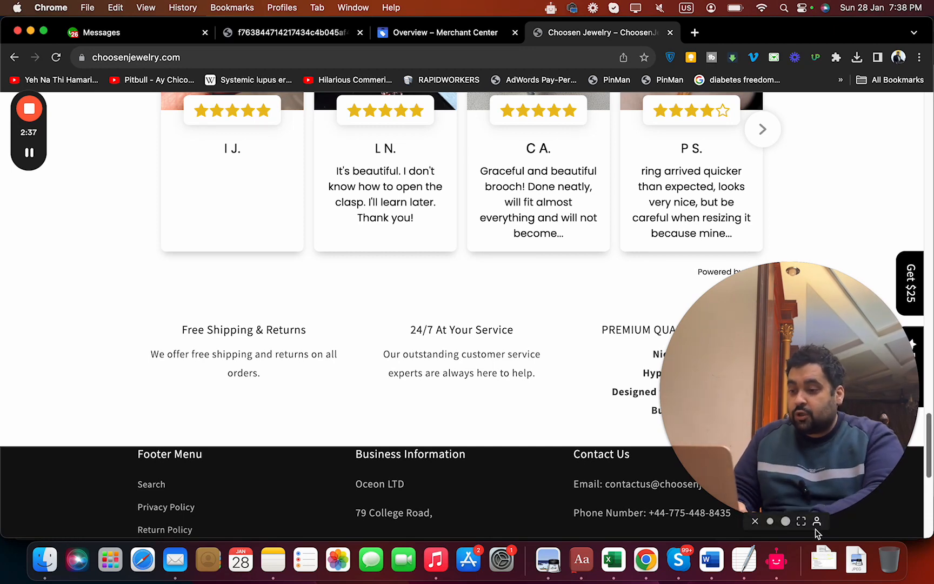
mouse_move(44, 560)
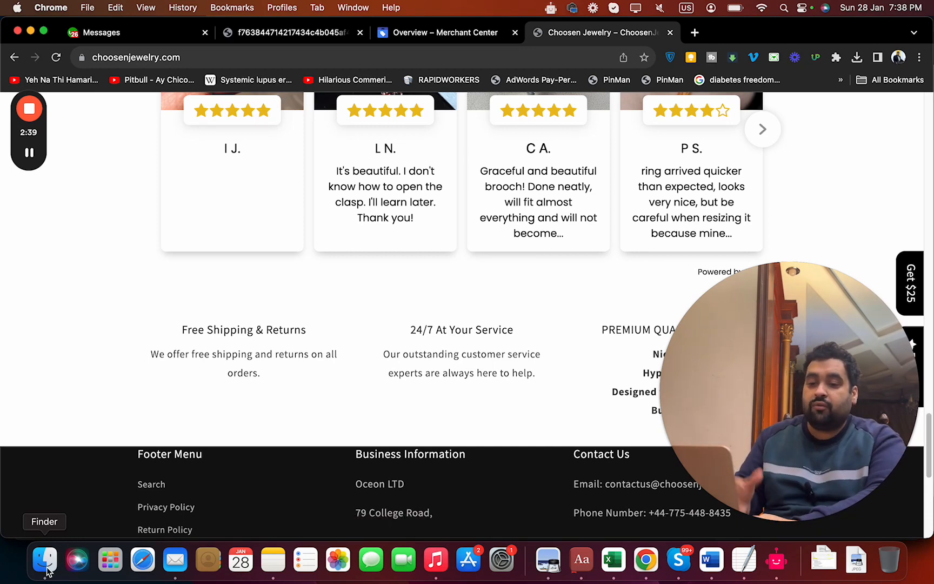
Step: Open Website_ choosenjewelry.docx from Downloads and read its contact, social media and email findings
click(45, 559)
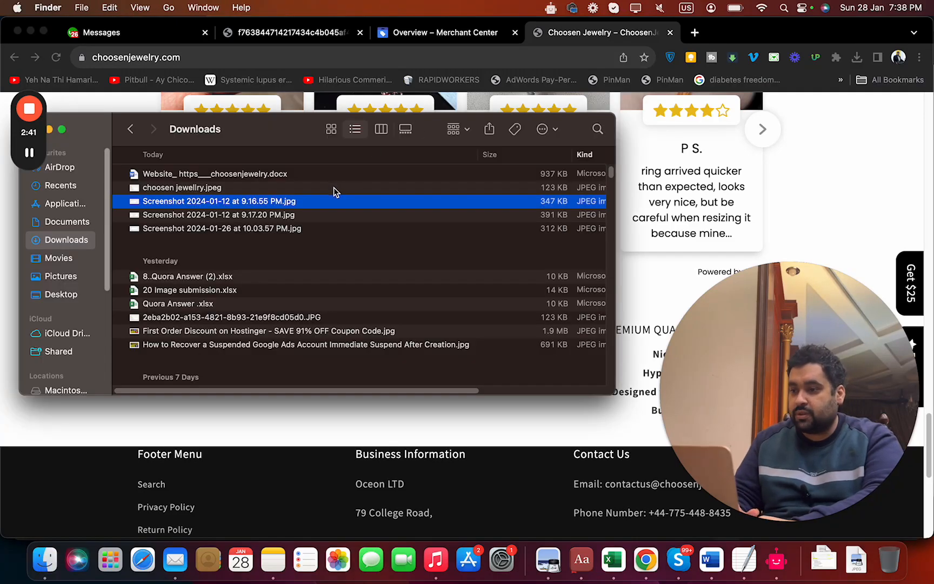
double_click(214, 173)
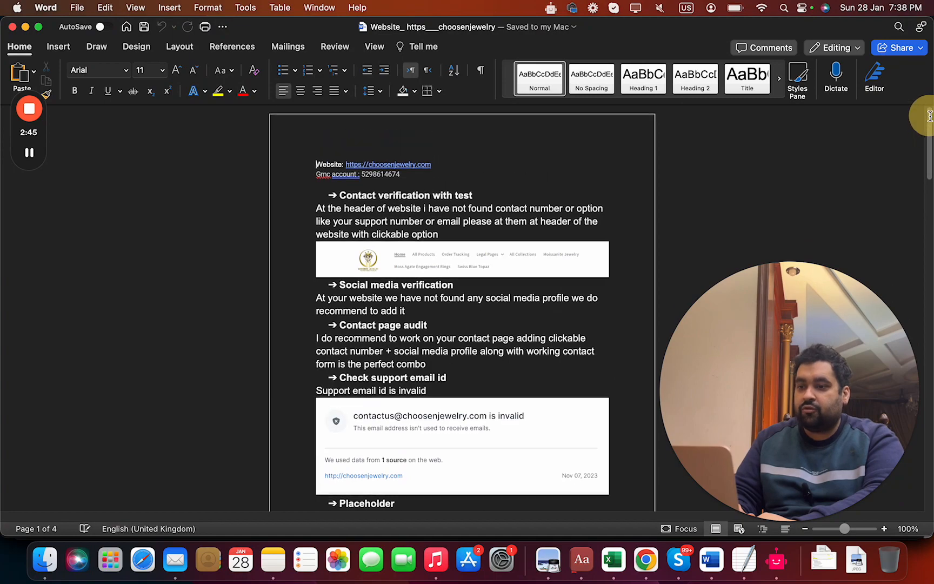
click(888, 528)
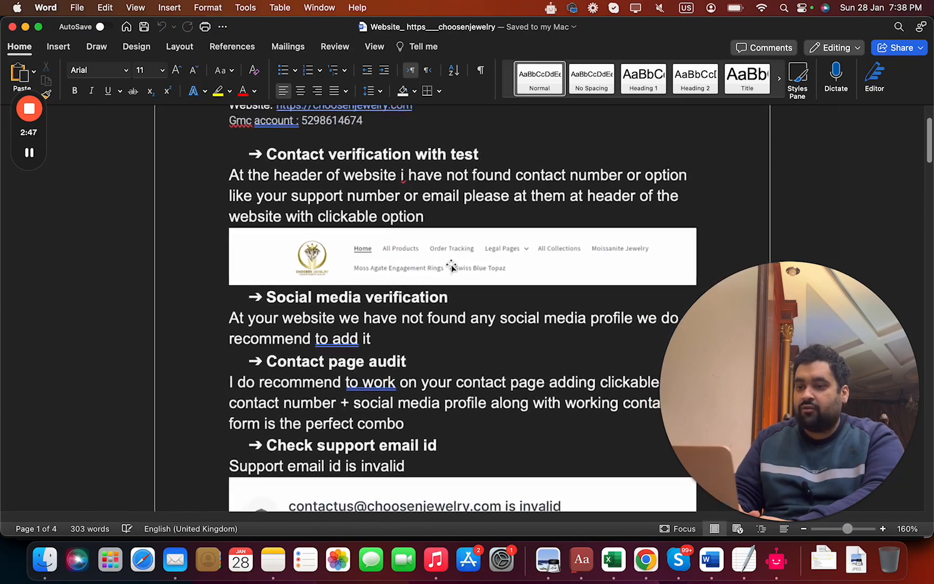
click(802, 529)
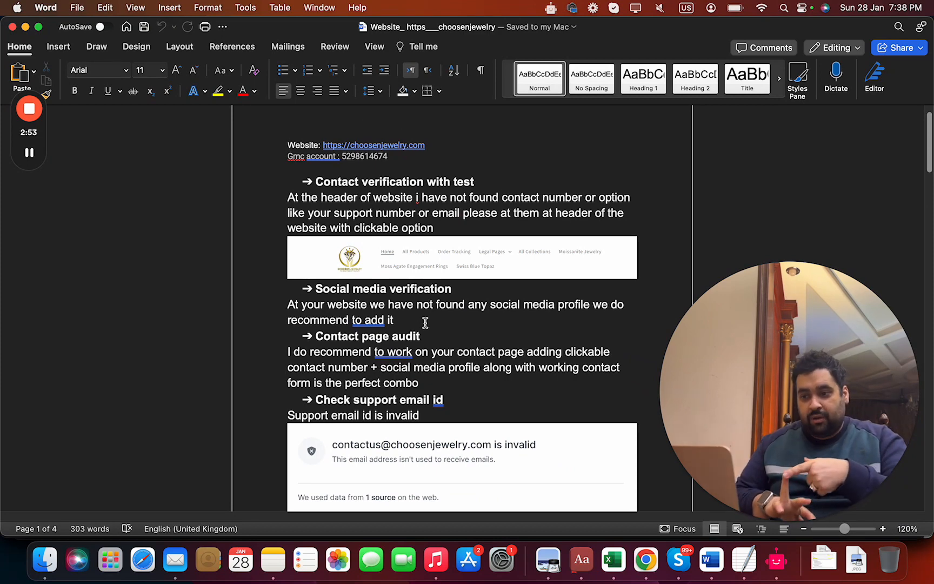
scroll(down, 3)
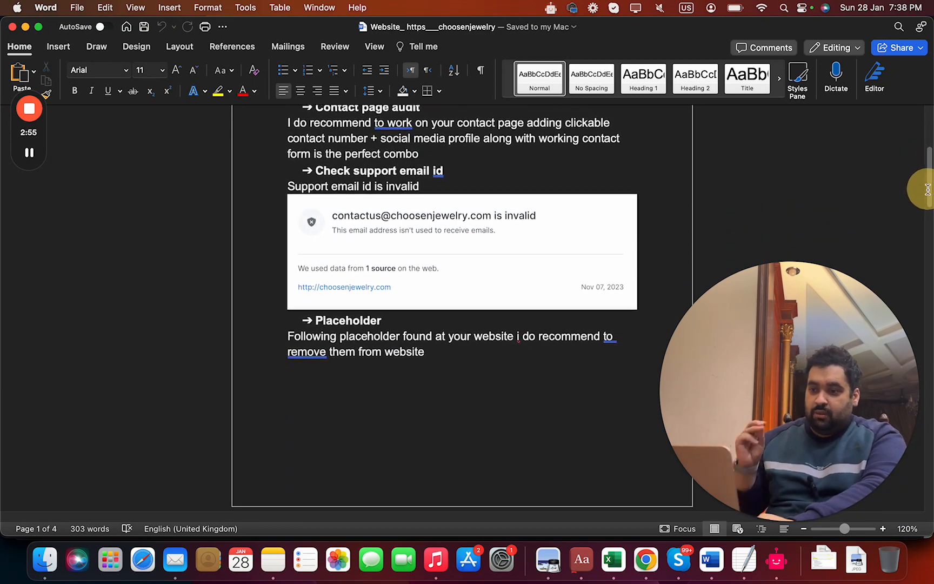
scroll(down, 3)
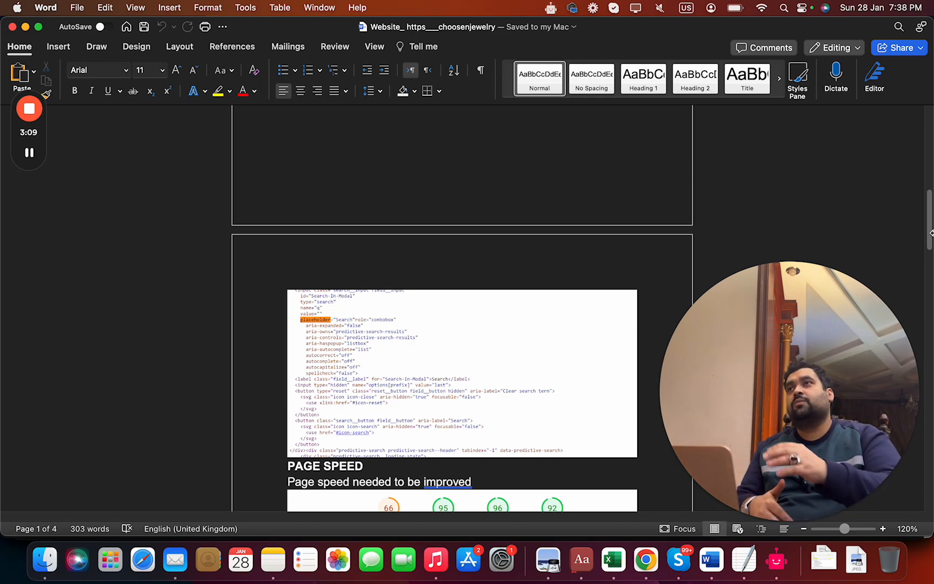
click(888, 529)
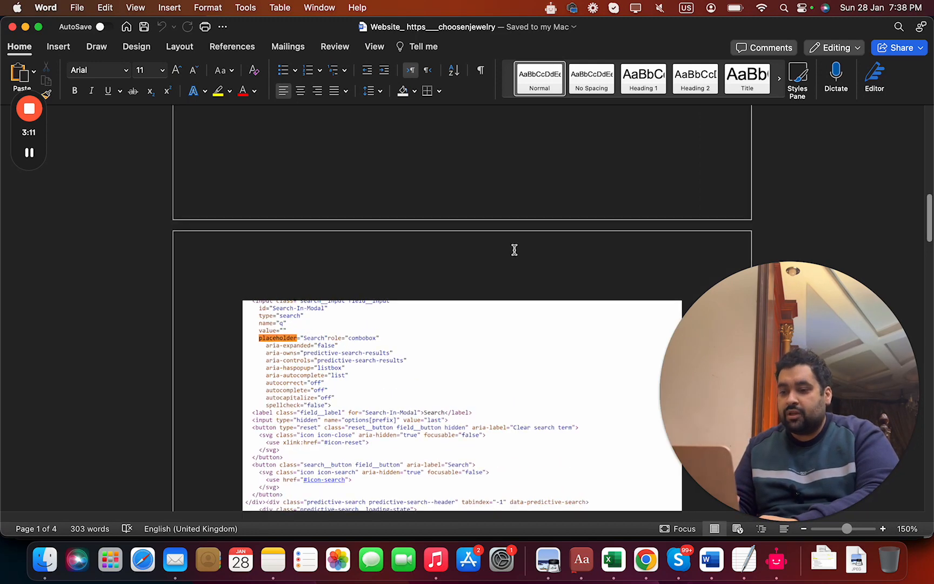
scroll(down, 3)
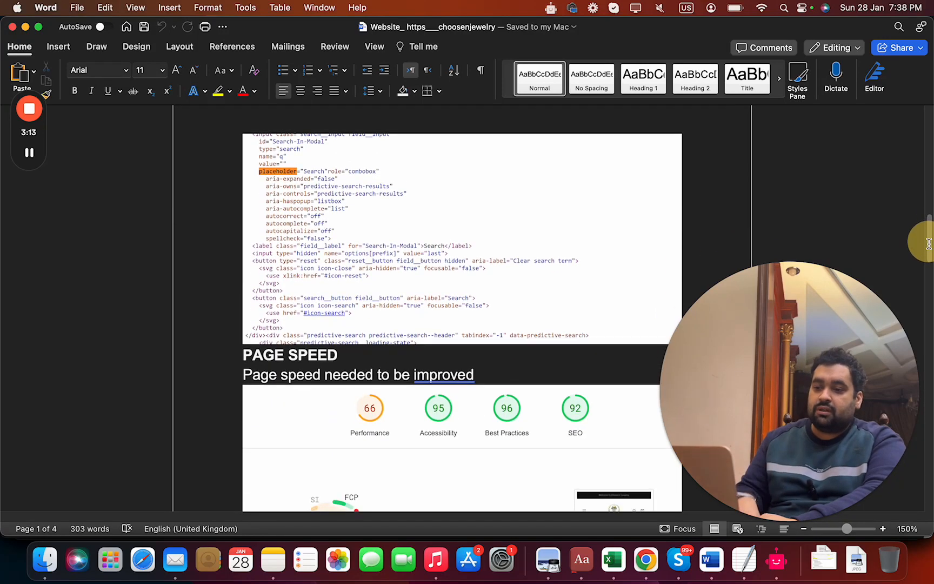
scroll(down, 3)
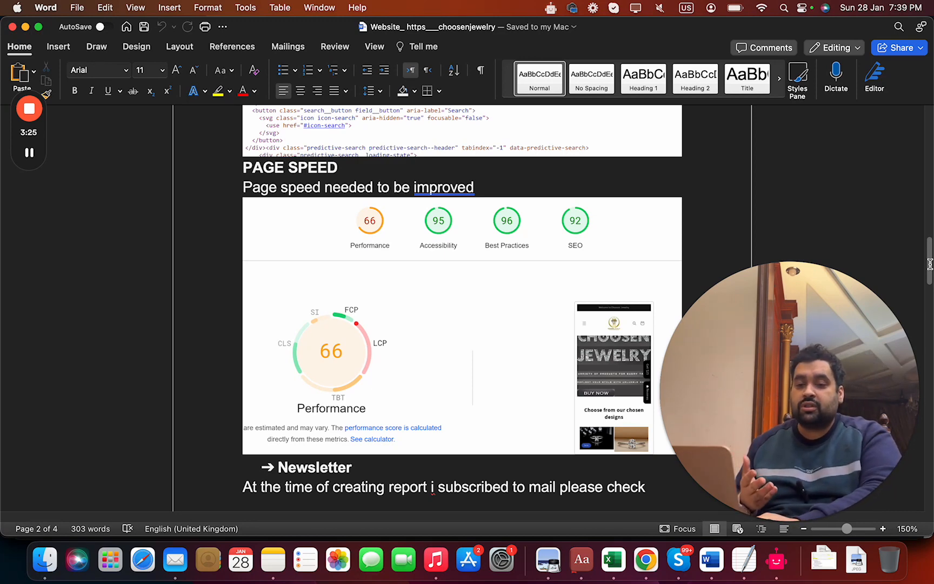
scroll(down, 3)
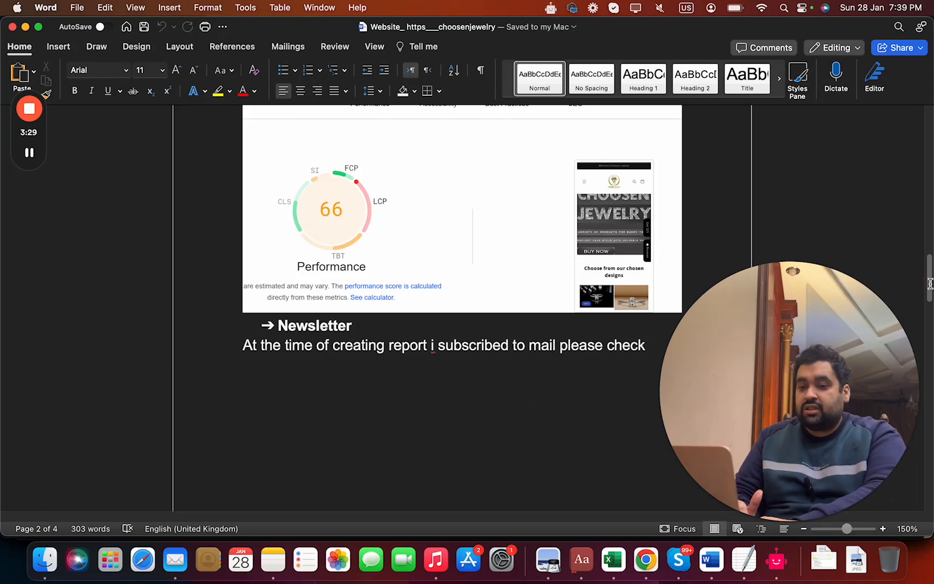
scroll(down, 3)
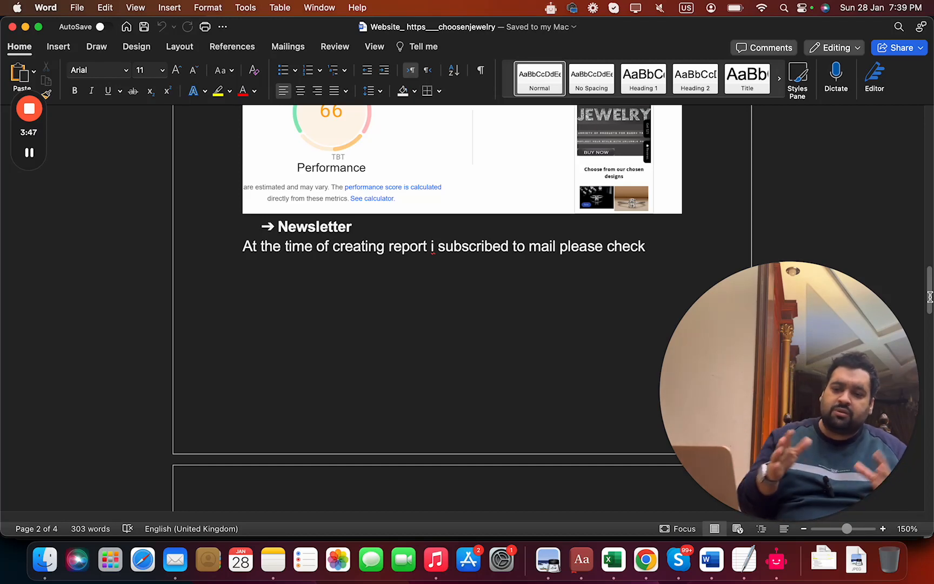
Step: Read the report's Google Map listing address verification and 404 page sections
scroll(down, 3)
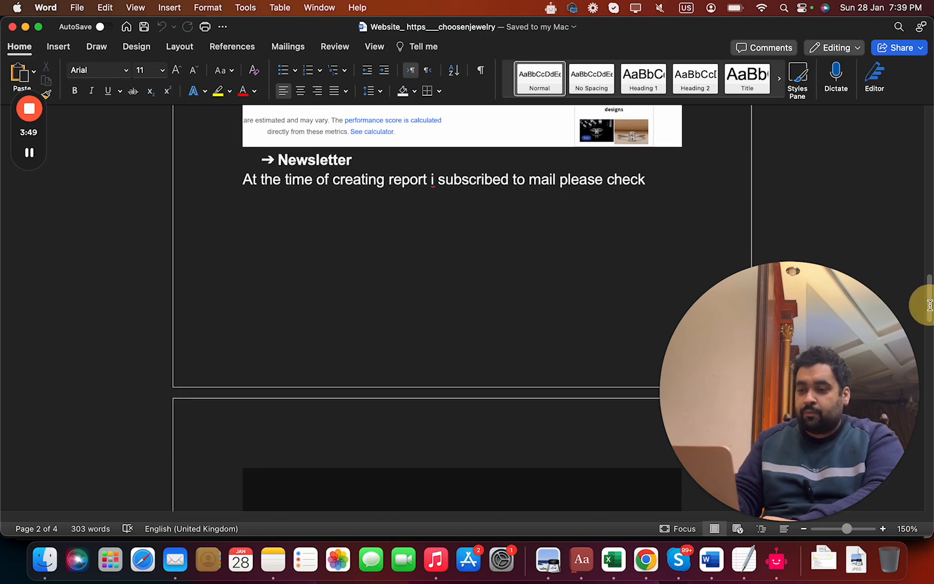
scroll(down, 3)
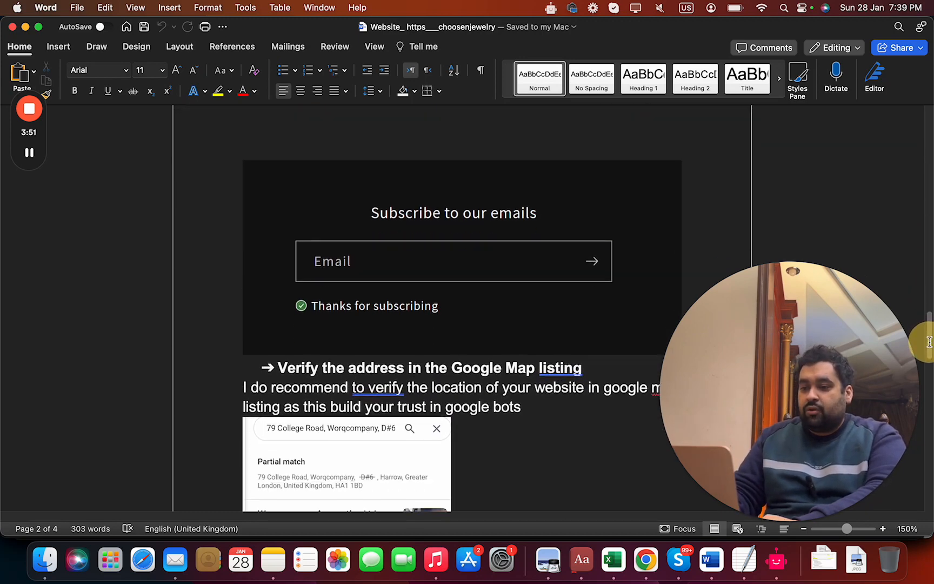
scroll(down, 3)
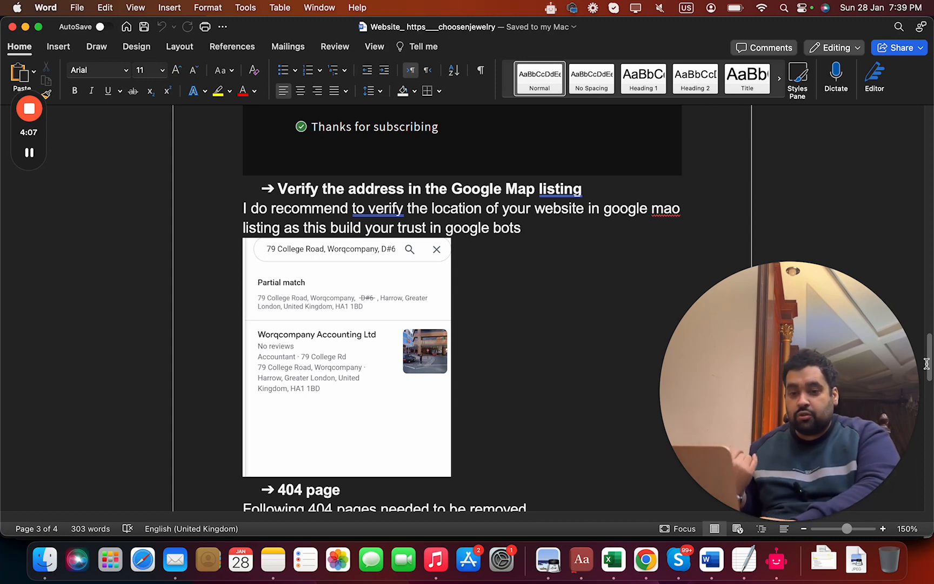
scroll(down, 3)
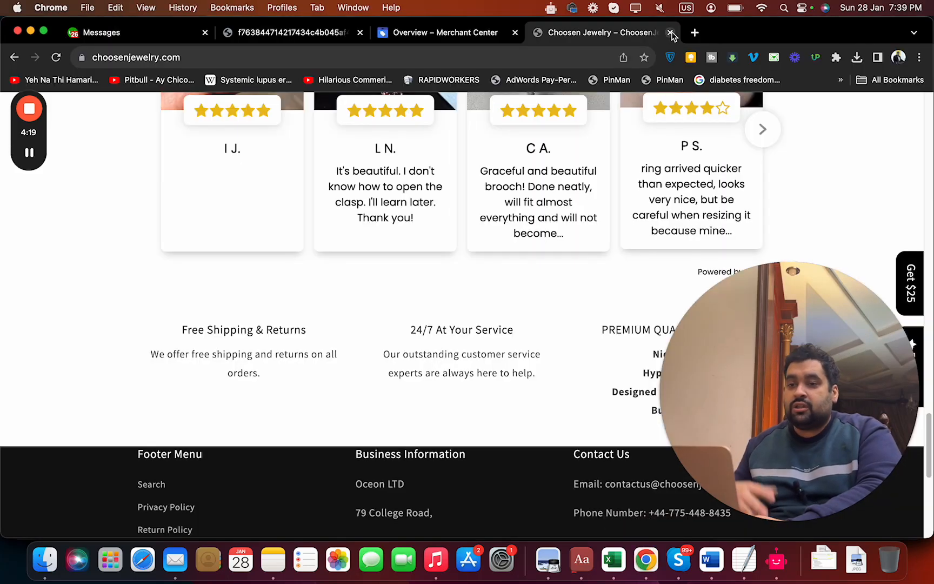
Step: Return to the store homepage and review the footer policy links and business address
click(694, 32)
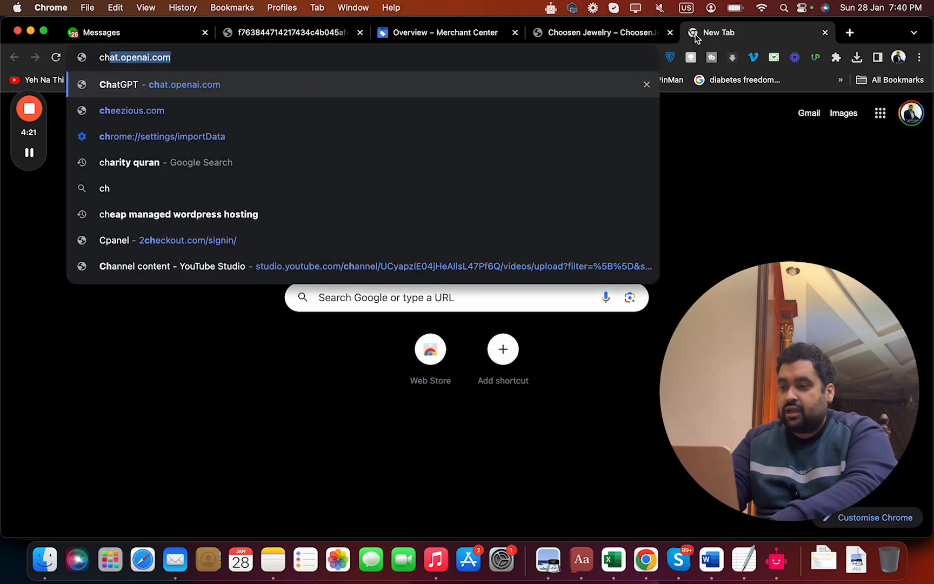
click(596, 33)
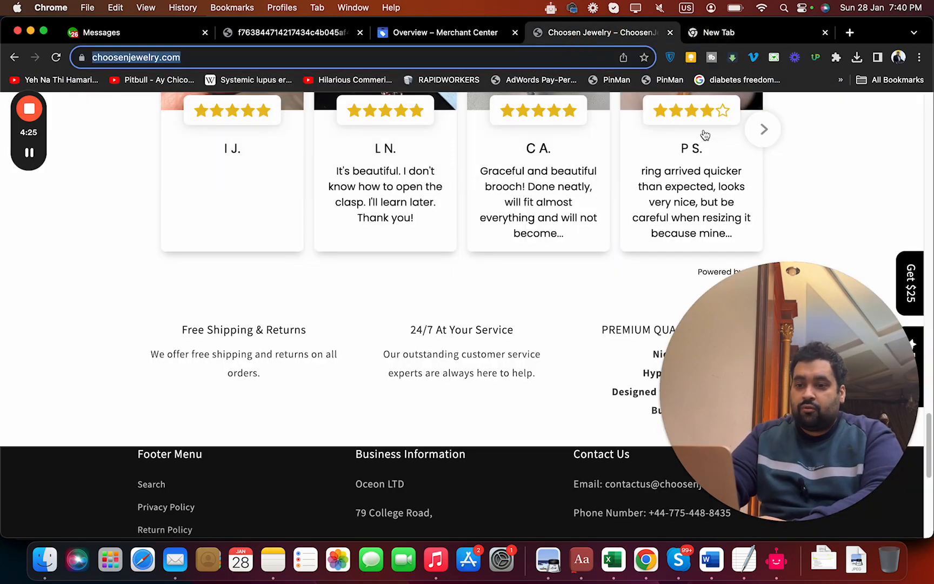
scroll(down, 3)
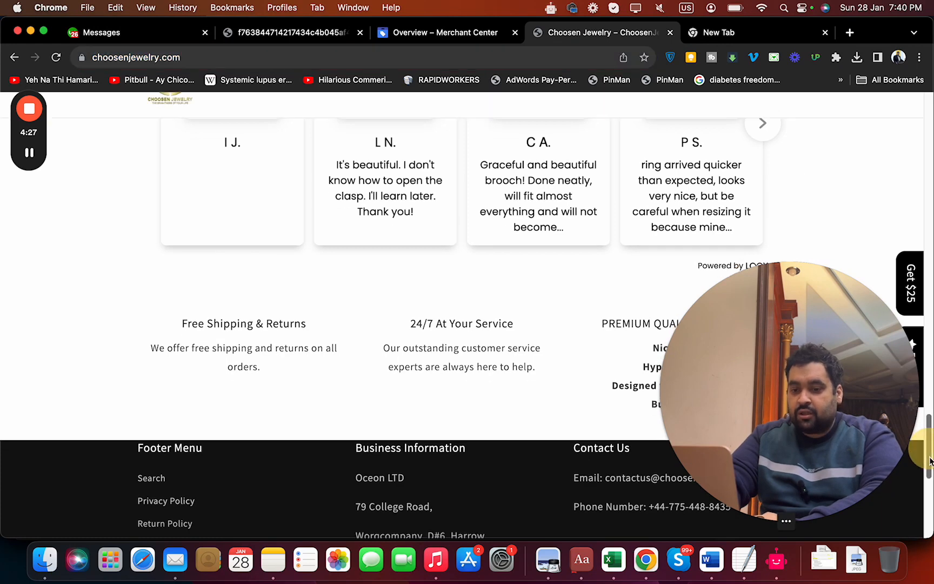
scroll(down, 3)
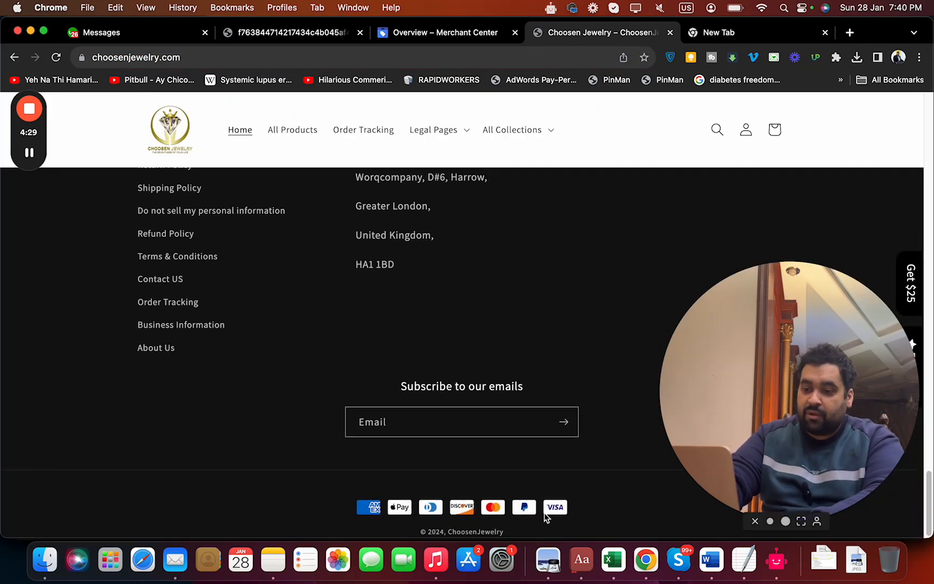
mouse_move(554, 507)
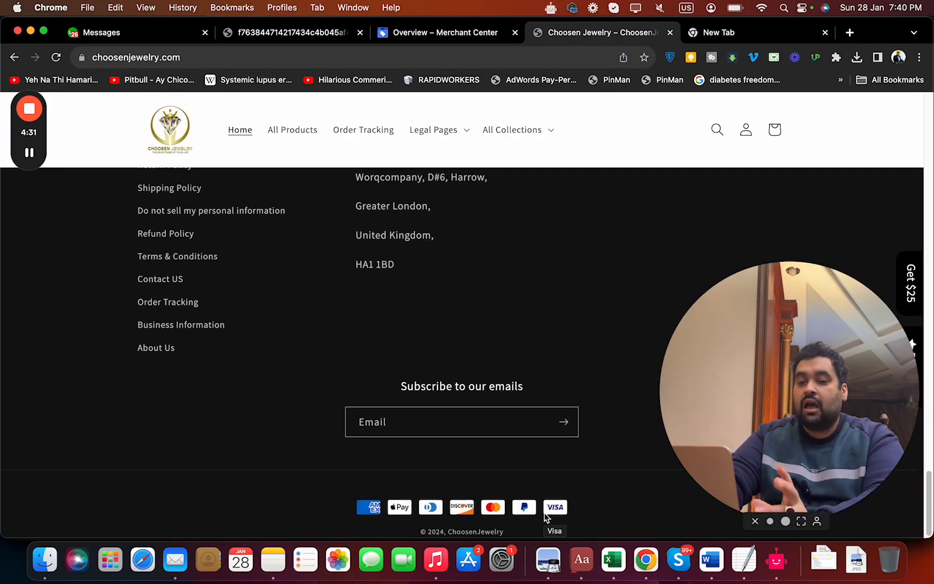
mouse_move(168, 301)
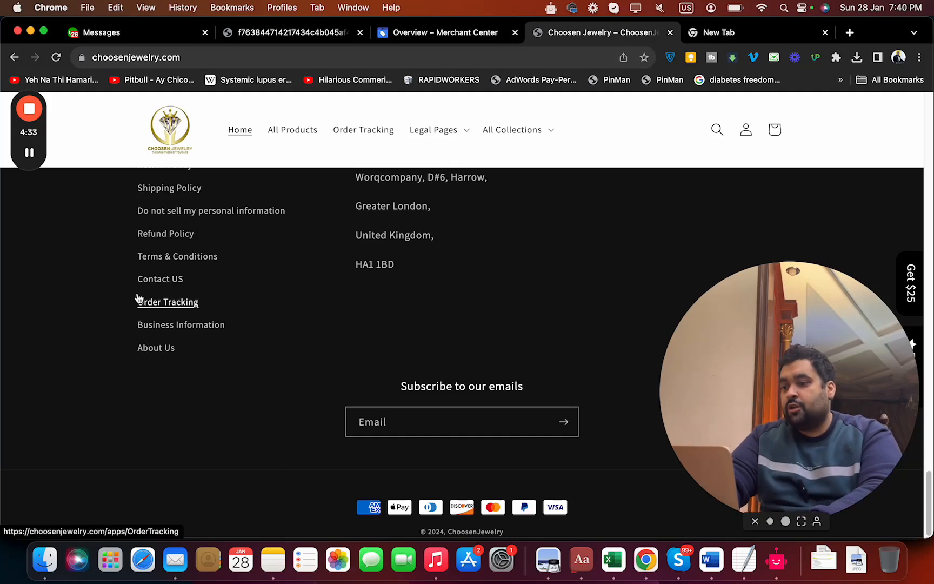
scroll(up, 3)
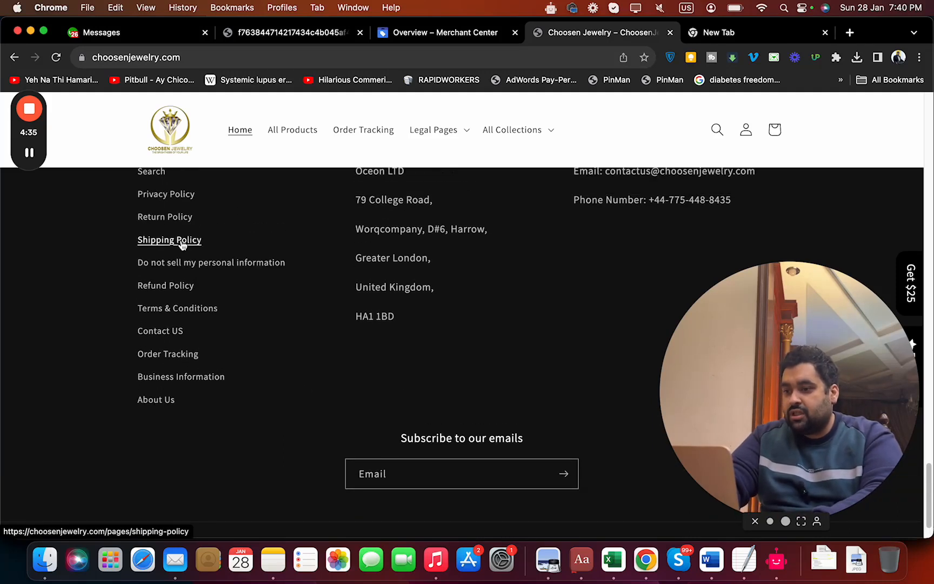
Step: Open the Shipping Policy and Privacy Policy pages in new tabs and check the shipping rates table
click(848, 33)
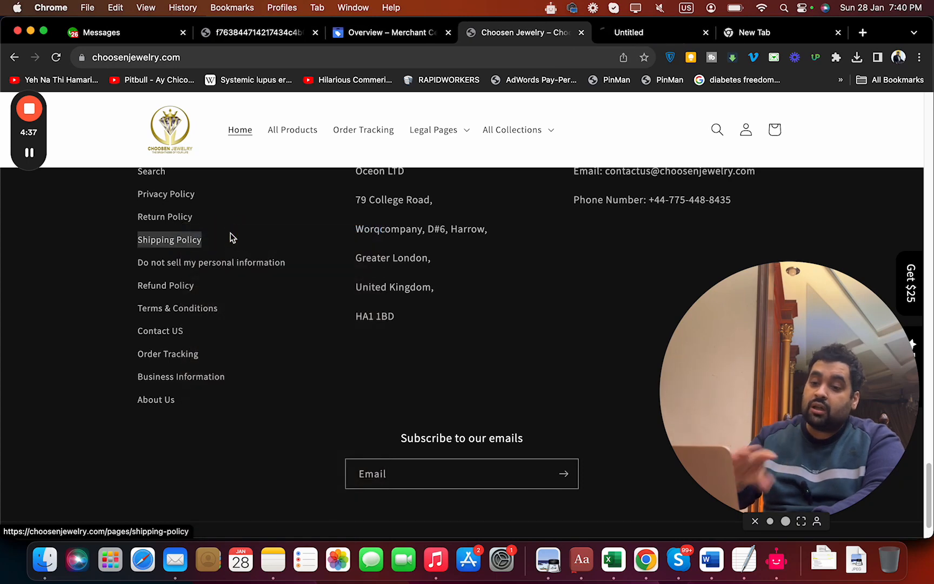
right_click(165, 193)
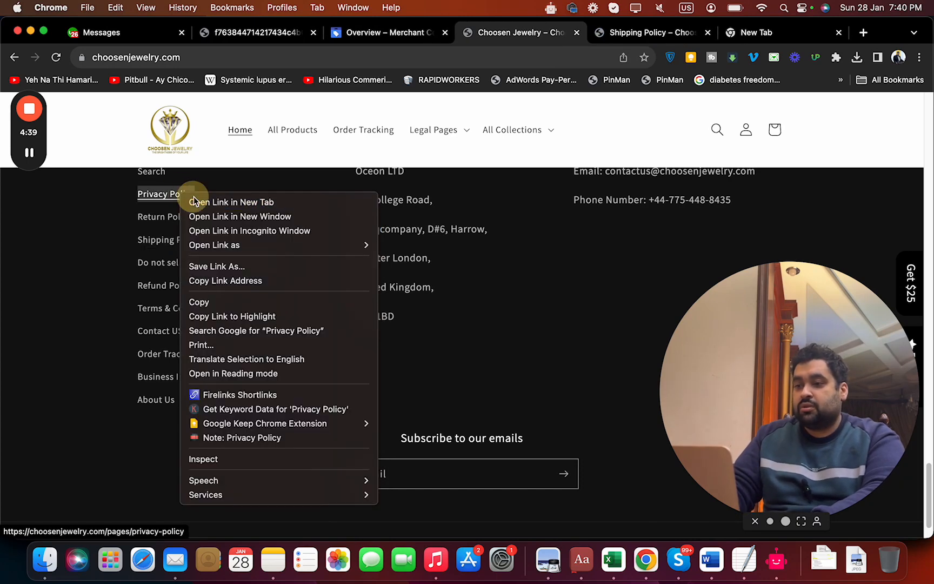
click(231, 203)
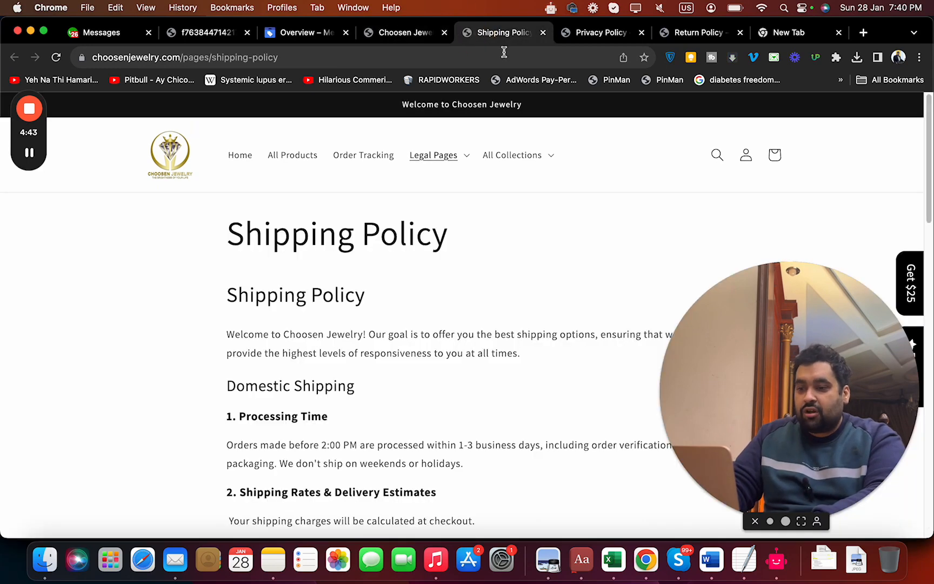
scroll(down, 3)
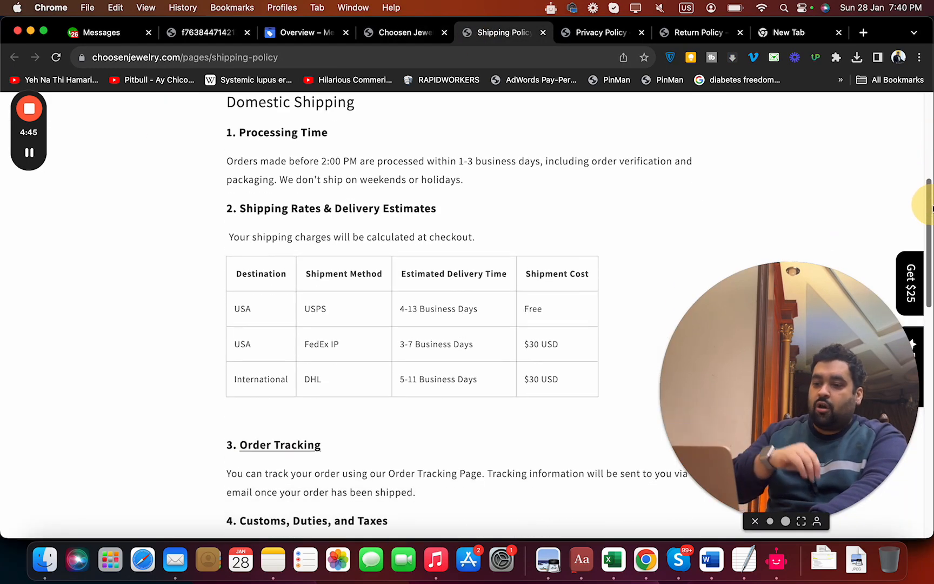
scroll(up, 3)
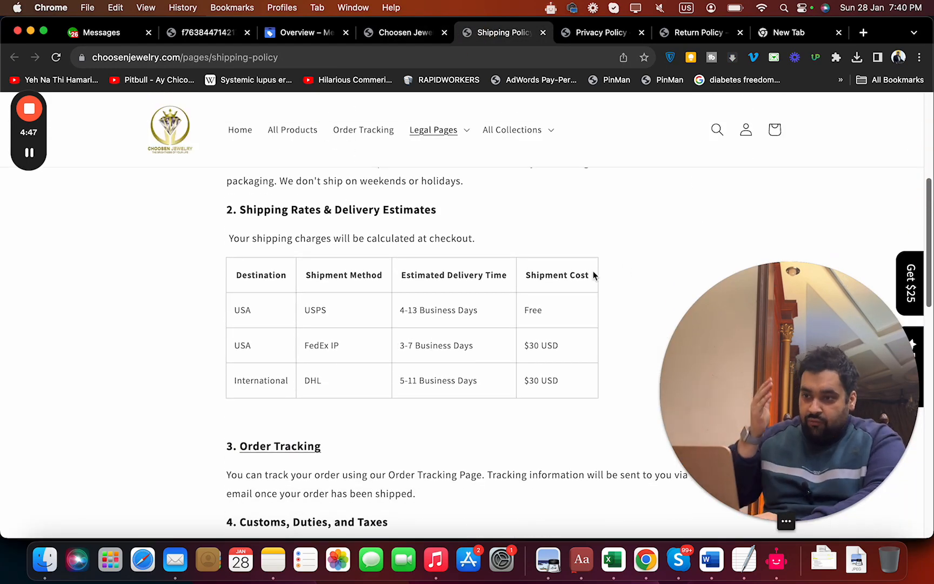
mouse_move(588, 331)
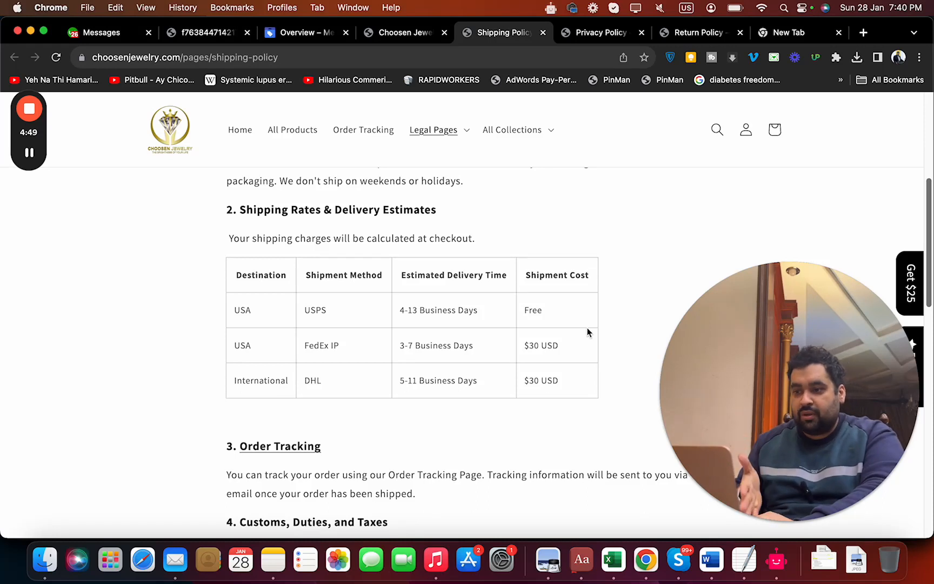
mouse_move(275, 36)
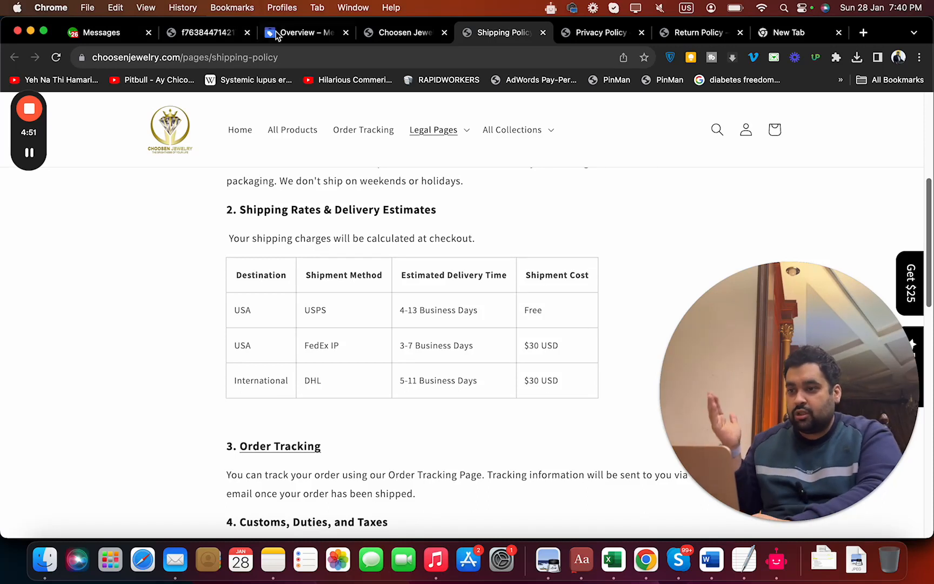
Step: Check the Merchant Center overview and Shipping Policy tabs, then return to the homepage footer
click(303, 32)
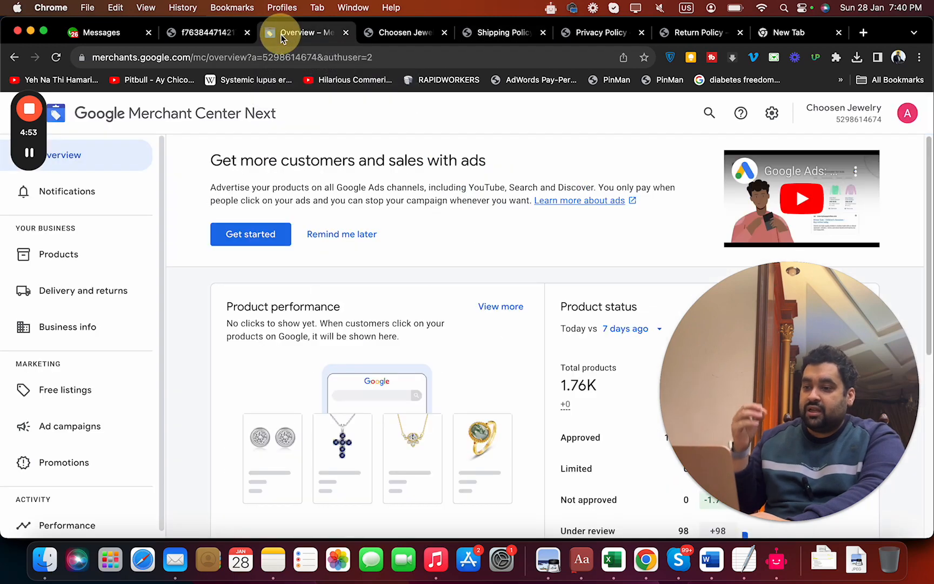
click(503, 33)
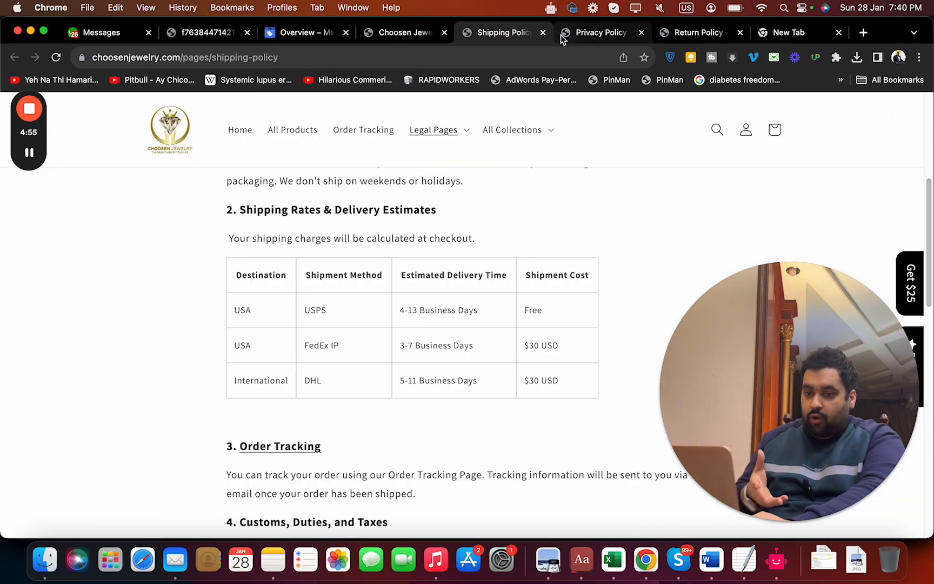
click(406, 32)
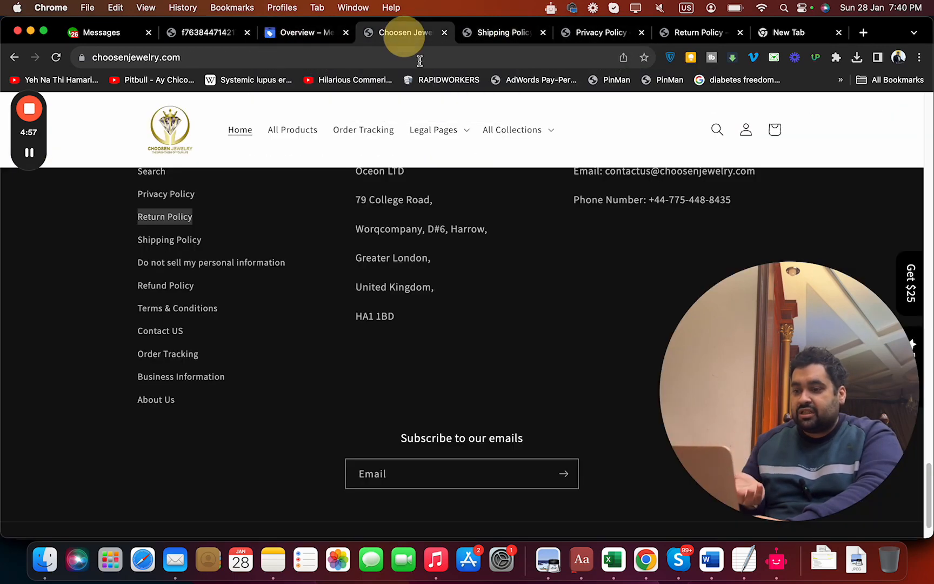
scroll(up, 3)
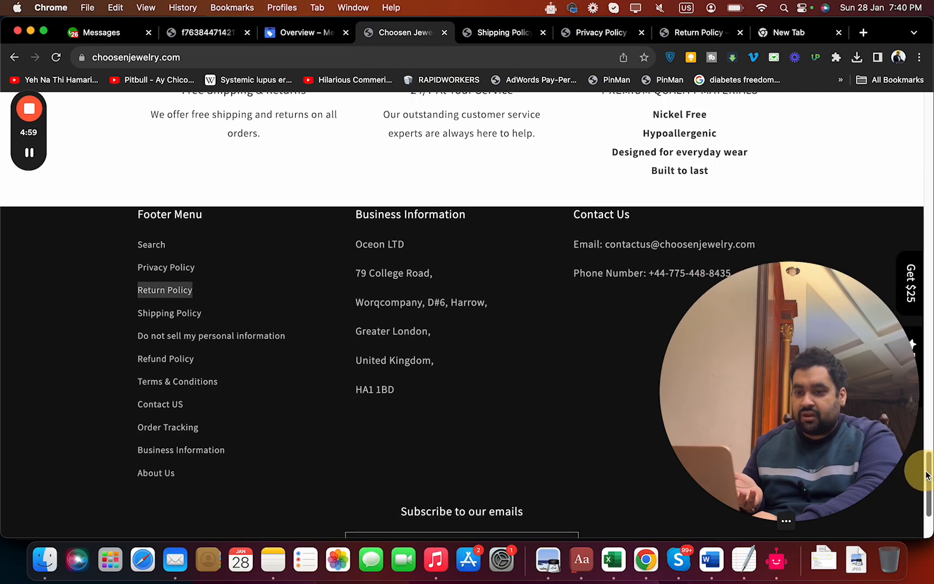
scroll(down, 3)
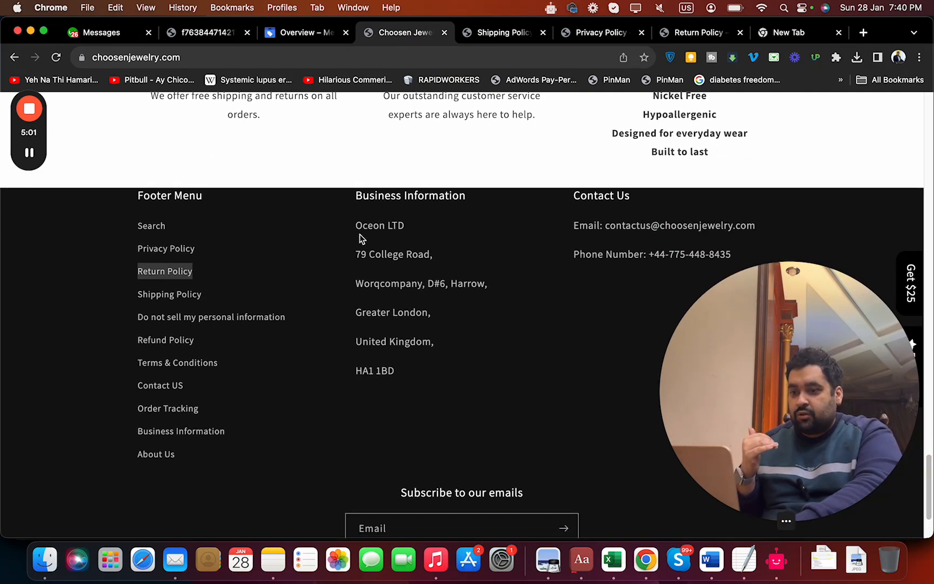
Step: Show the Merchant Center Business info page with the store's address, contact and verified online shop
click(302, 33)
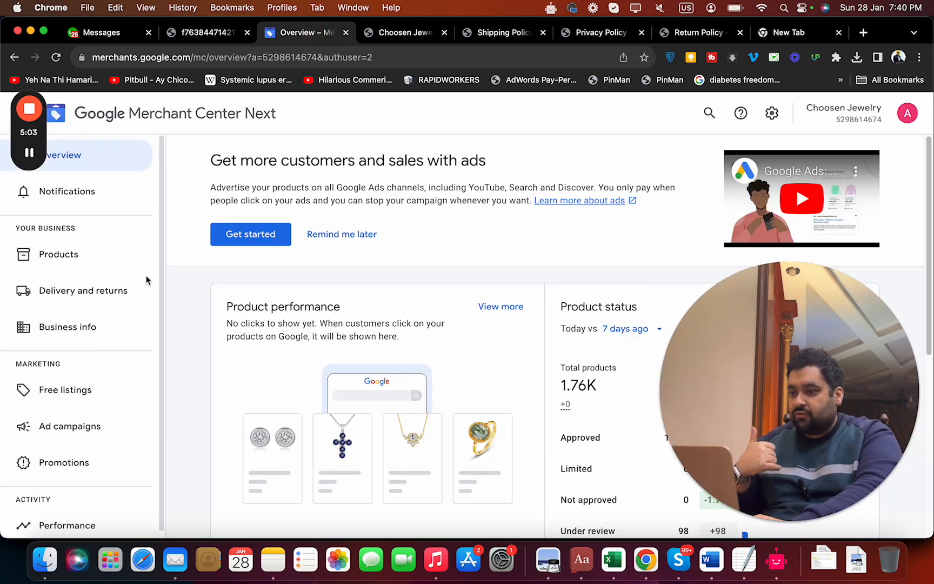
click(67, 326)
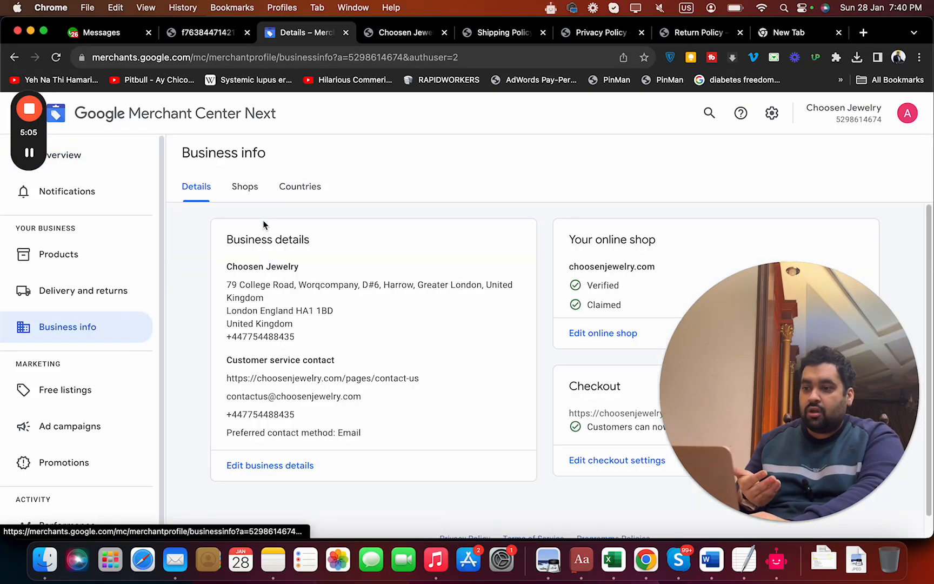
mouse_move(498, 132)
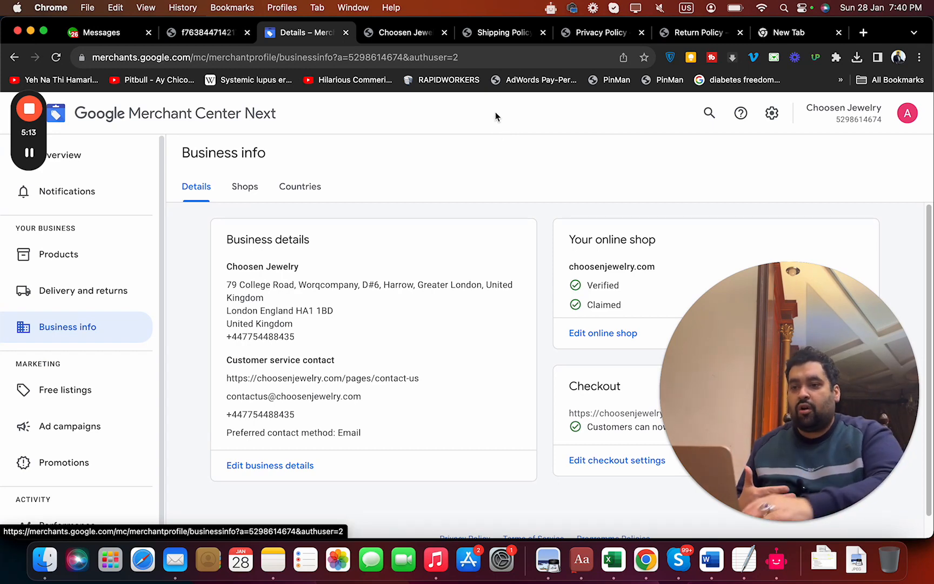
Step: Review the Privacy Policy page down to Contact Us and dismiss the $25 referral discount popup
click(600, 32)
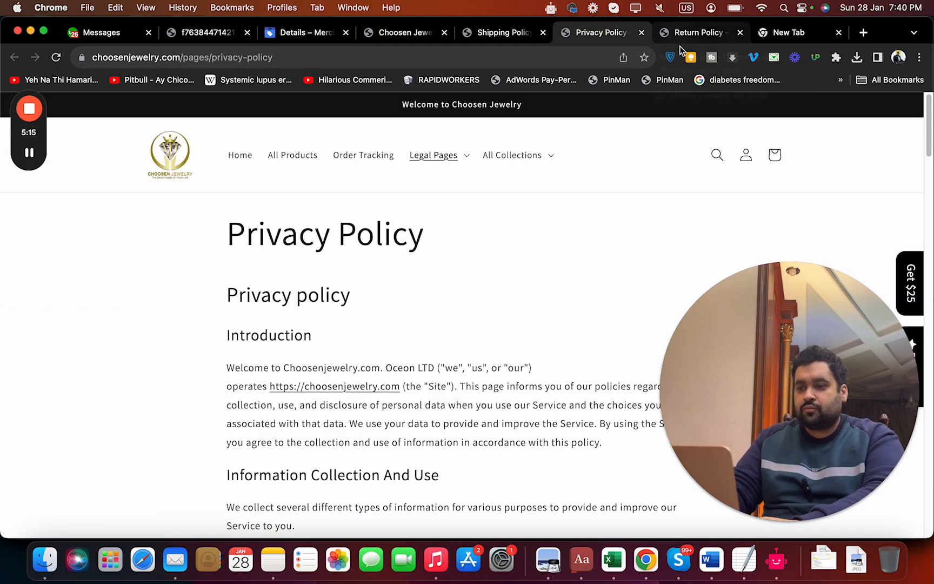
scroll(down, 3)
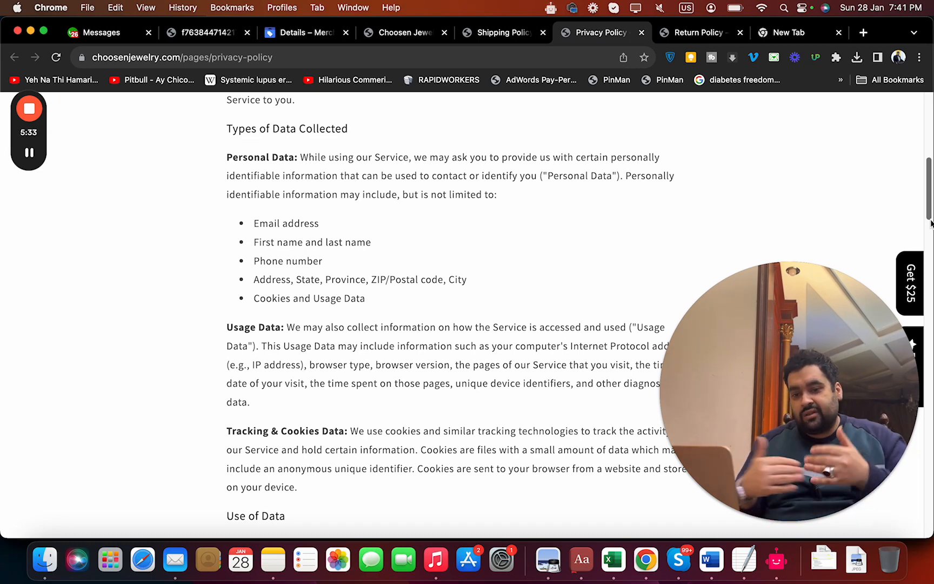
scroll(down, 3)
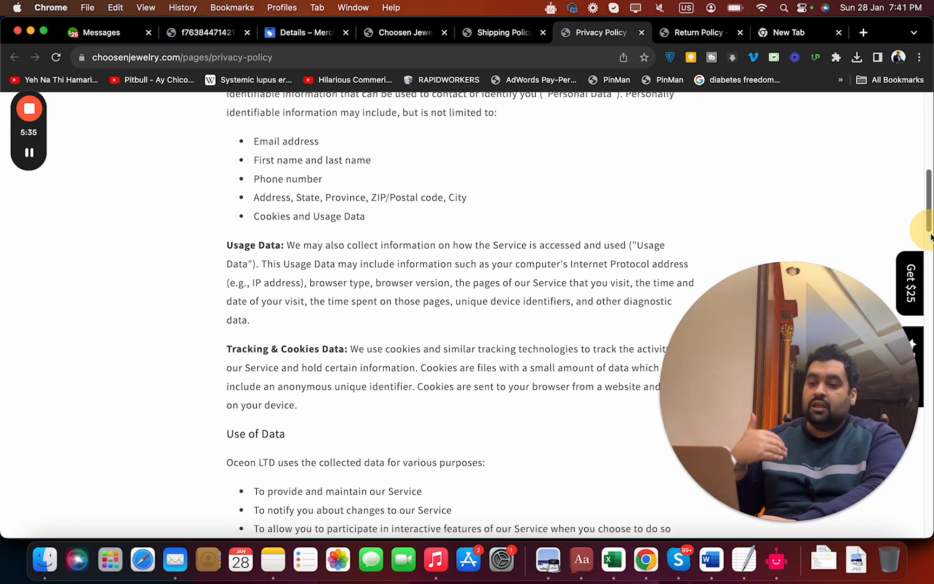
scroll(down, 3)
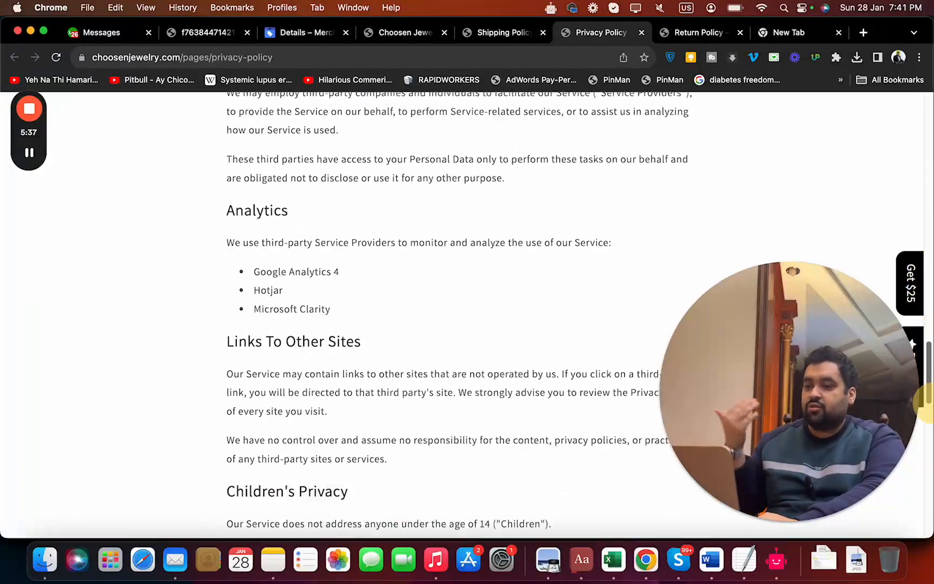
scroll(down, 3)
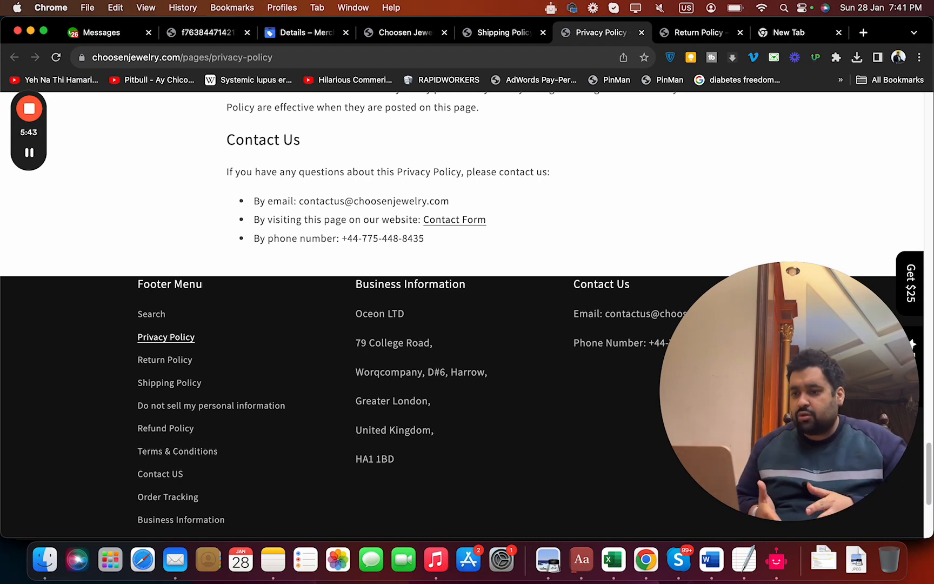
mouse_move(576, 385)
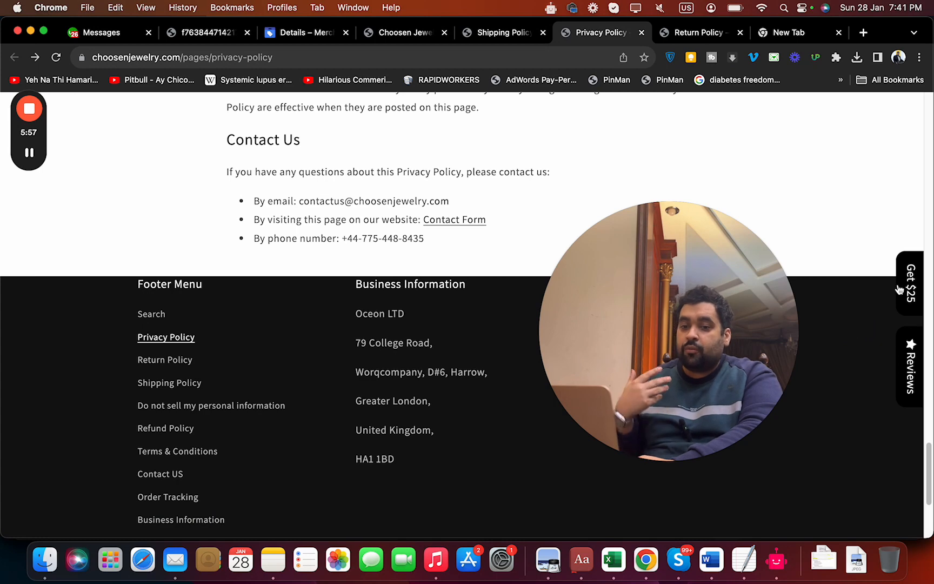
click(911, 283)
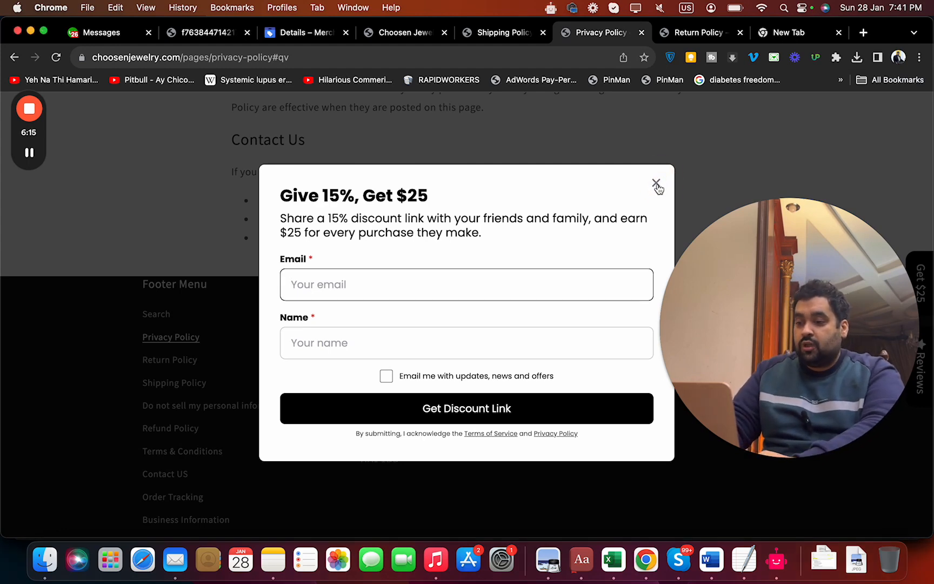
click(657, 183)
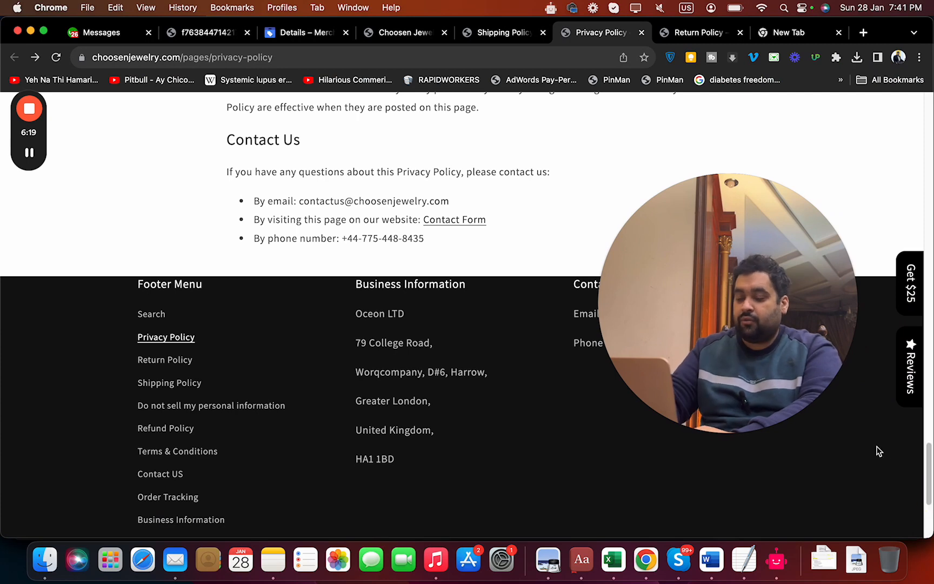
Step: Return to the Word audit report and read the pages-to-update, robots.txt and product description rephrasing sections
click(710, 559)
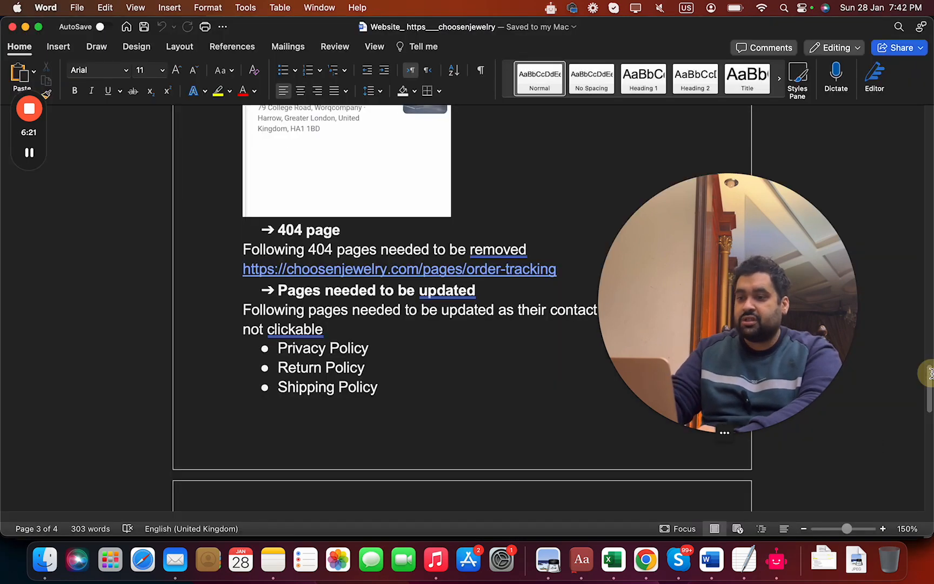
scroll(down, 3)
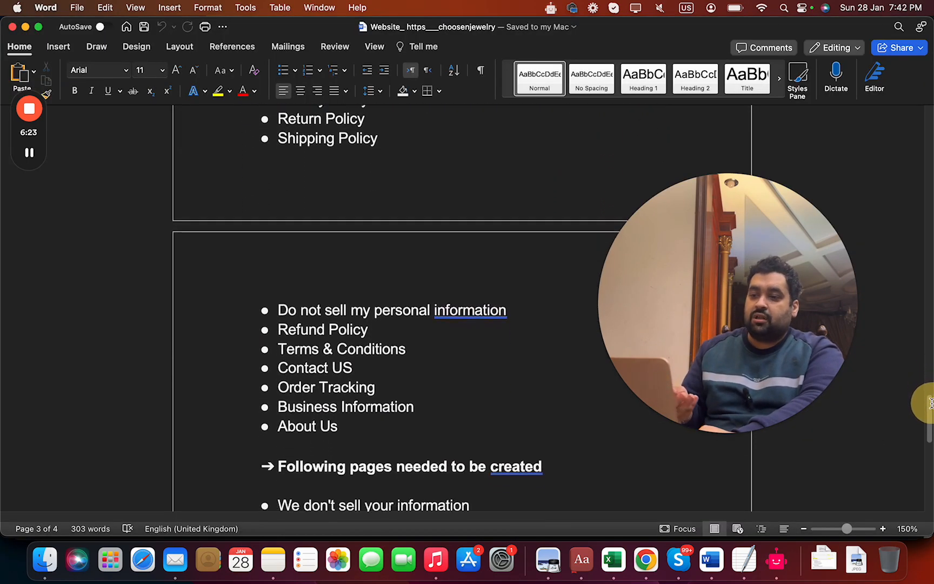
scroll(up, 3)
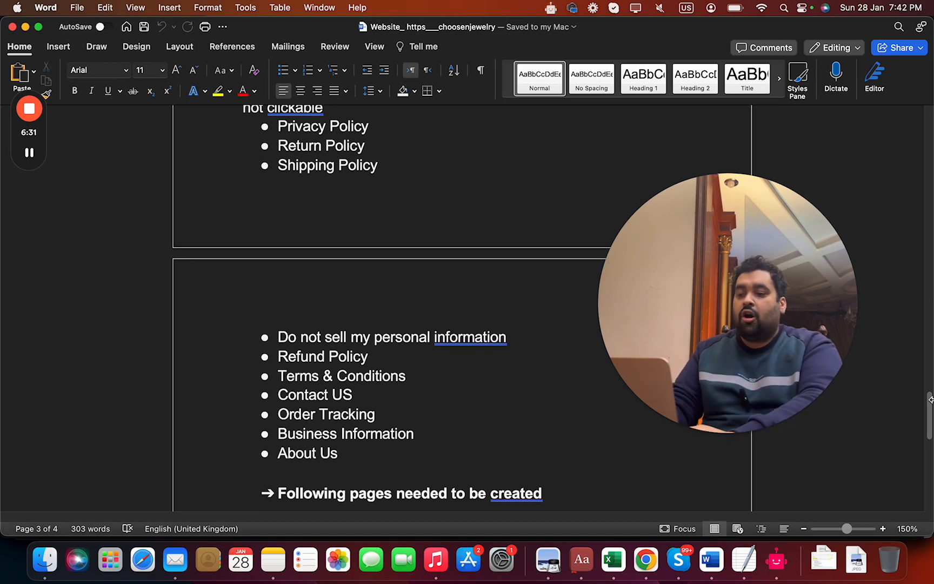
scroll(down, 3)
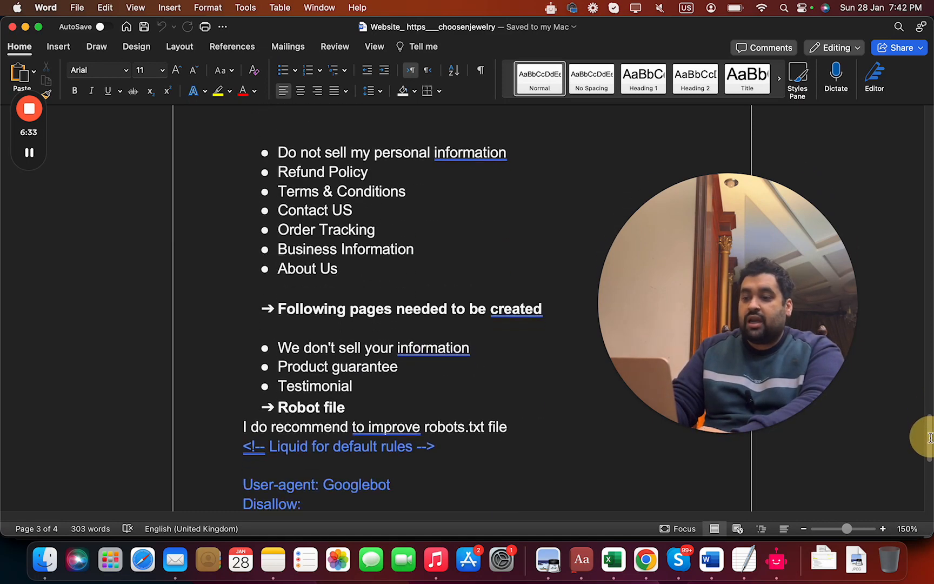
scroll(down, 3)
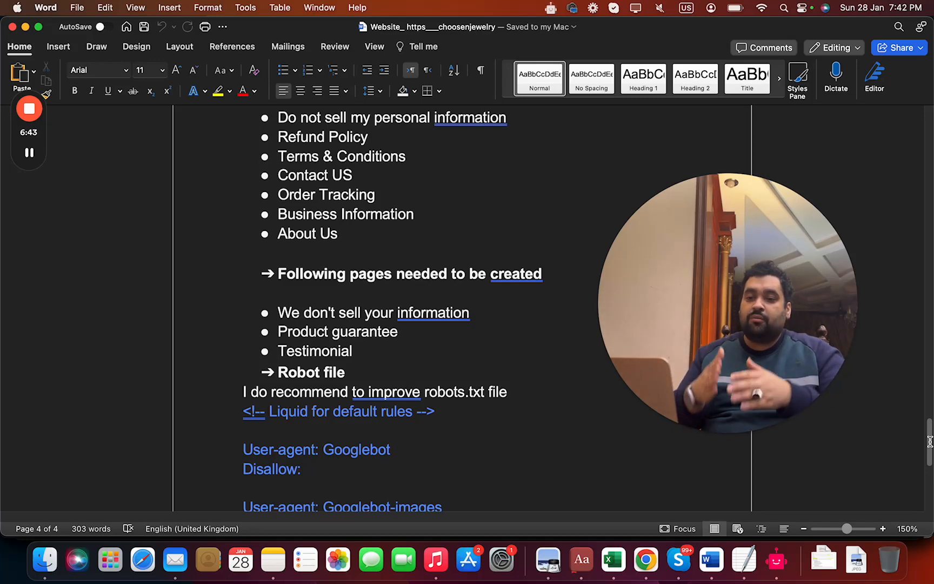
scroll(down, 3)
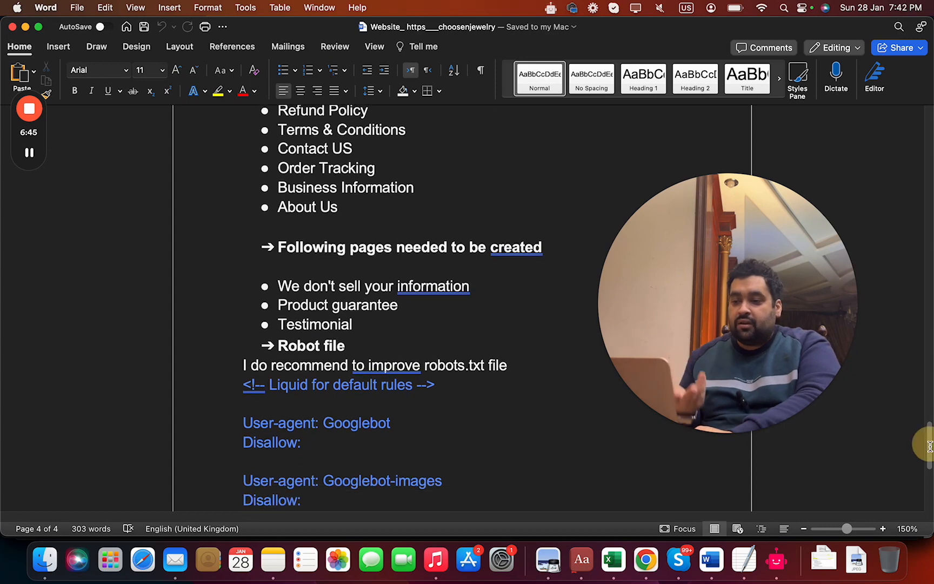
scroll(down, 3)
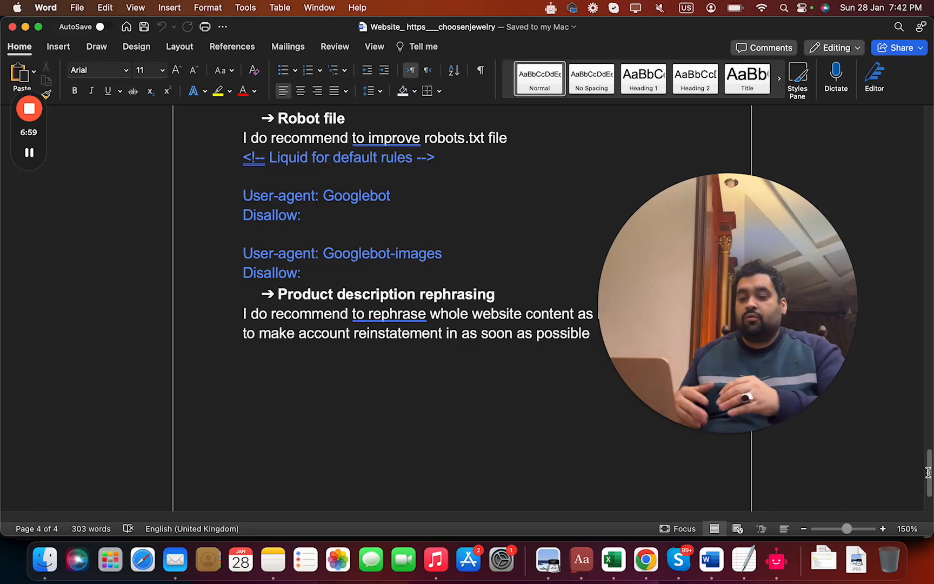
mouse_move(645, 506)
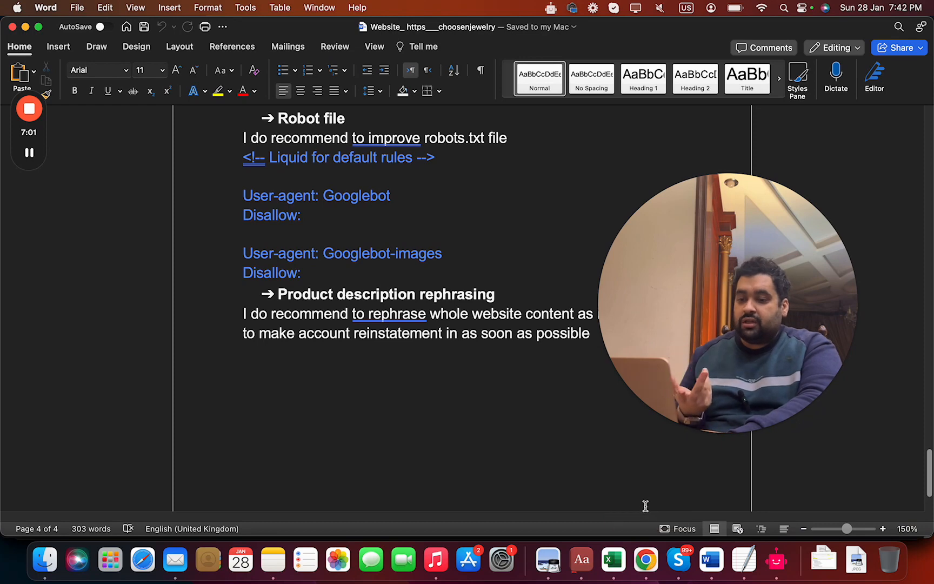
Step: Add a 'Google search console' line to the report and start a numbered list for client tips
text(Go)
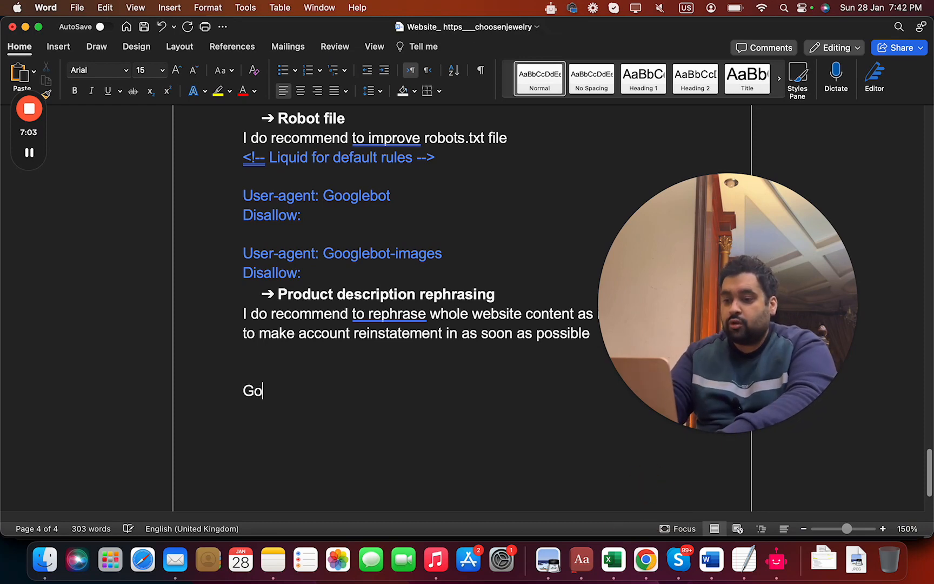
text(ogle search cons)
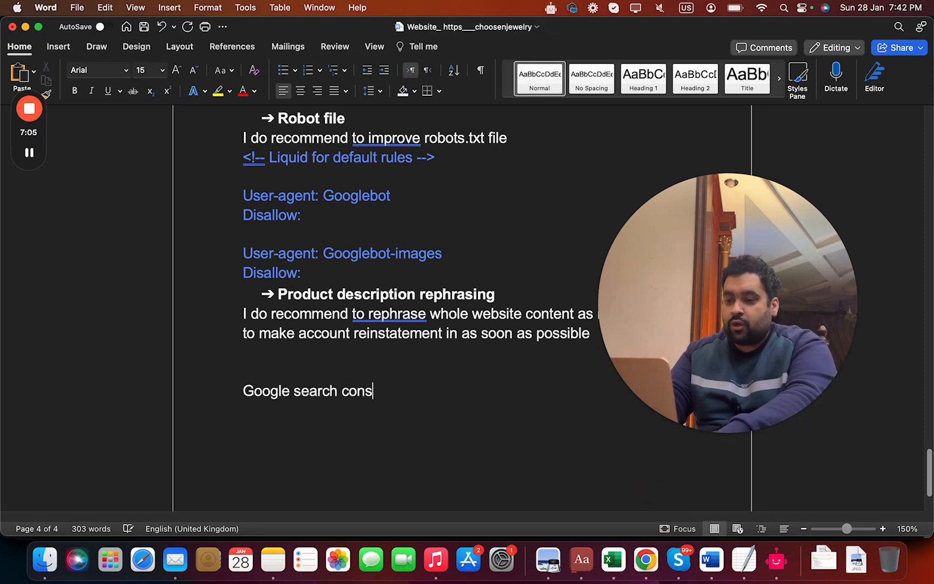
text(ole)
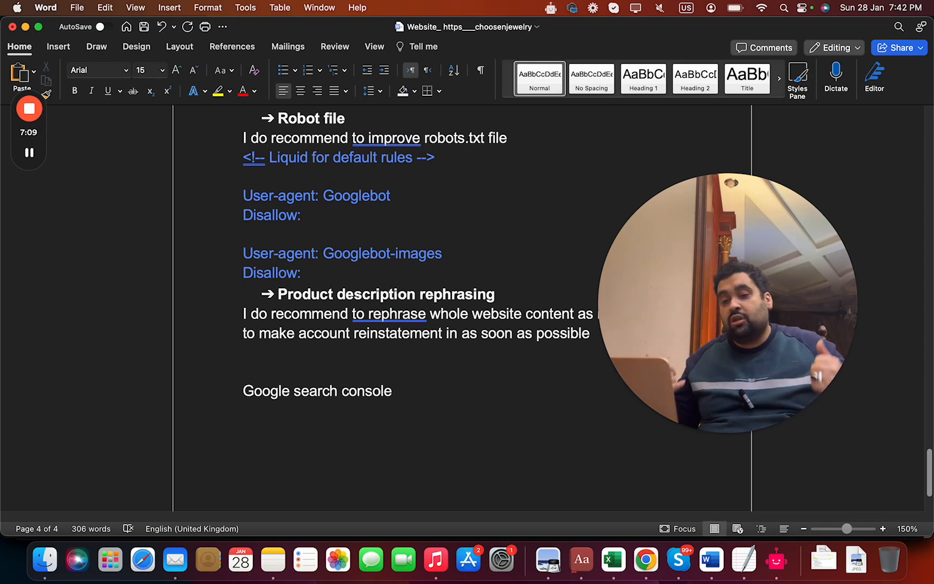
click(395, 390)
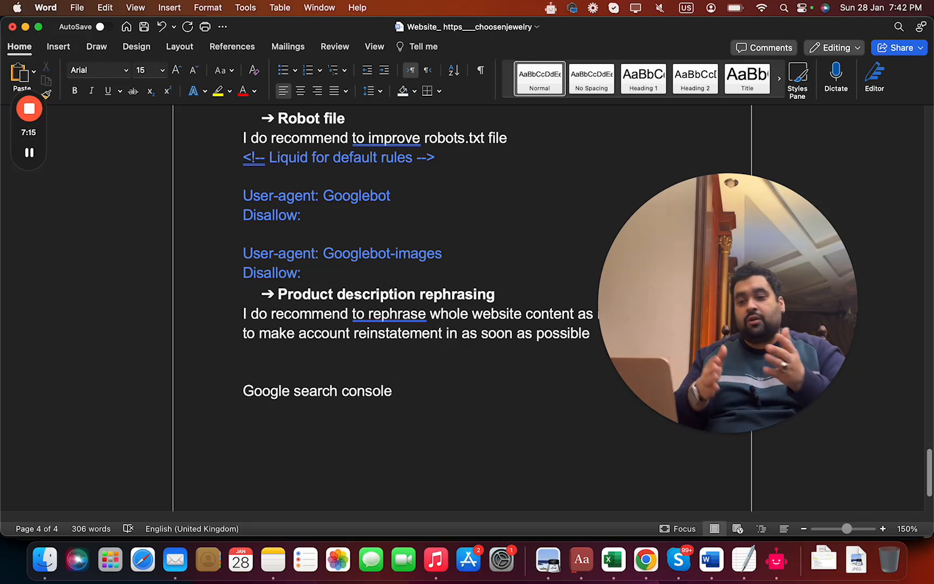
click(395, 391)
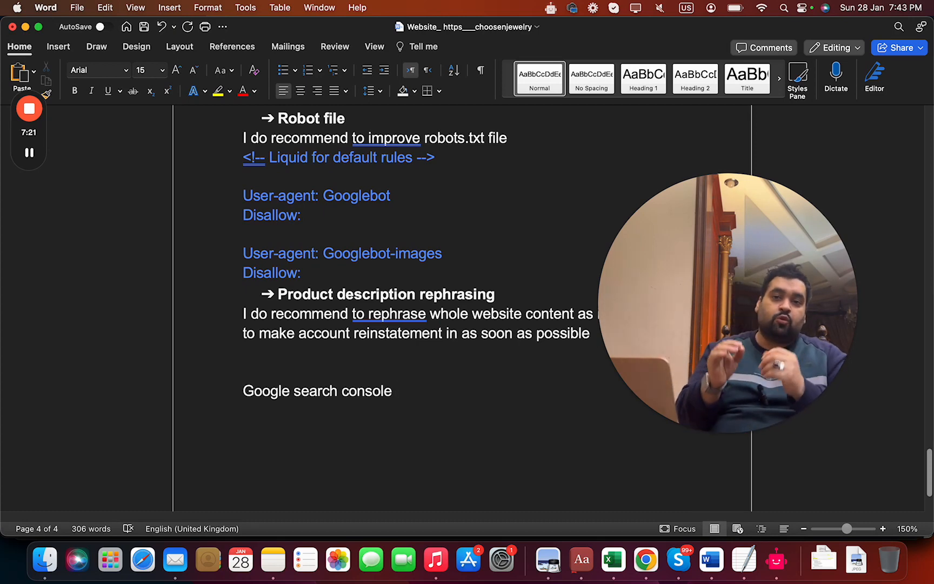
click(395, 391)
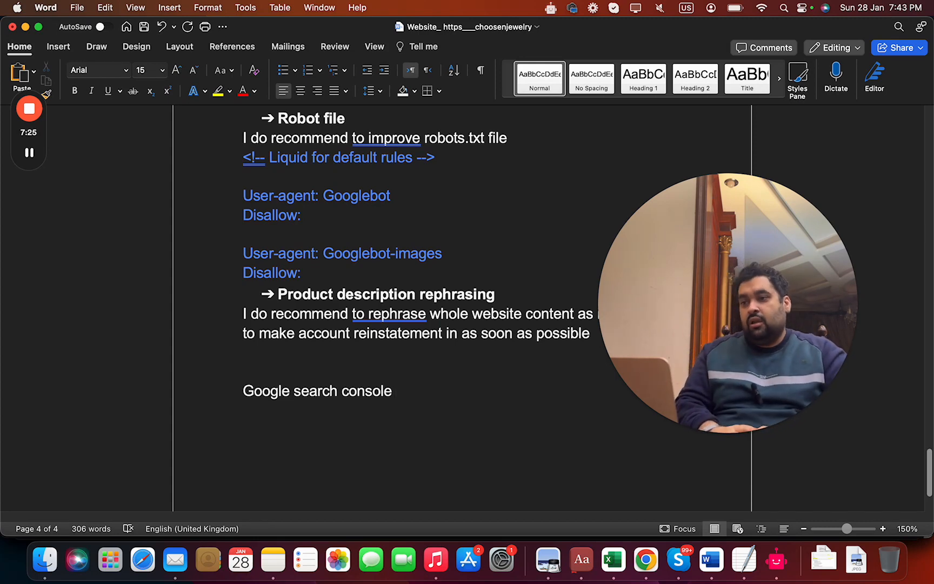
click(396, 391)
text(1. Patien)
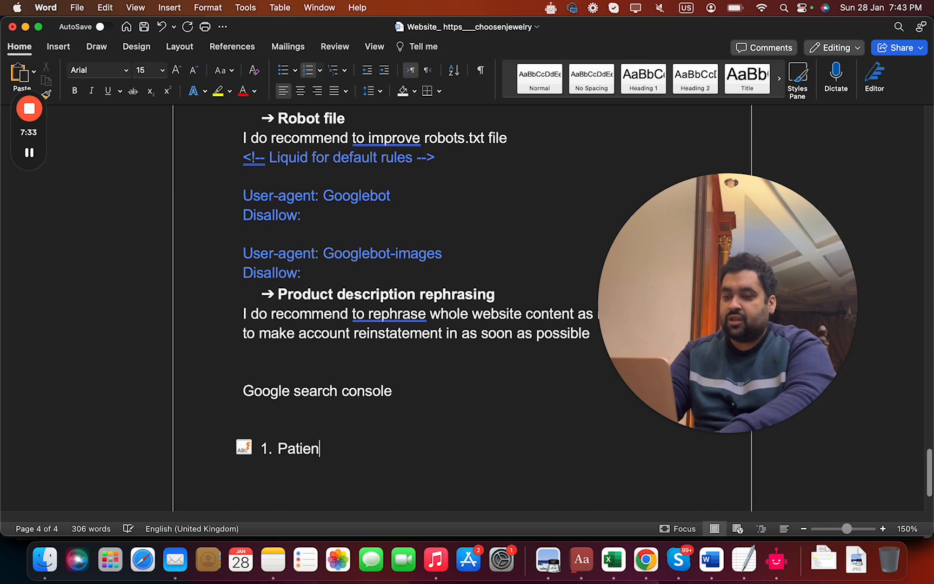
Step: List four tips: patience, adaptive to changes, communication with Google team, observing competitors
text(ce is very import)
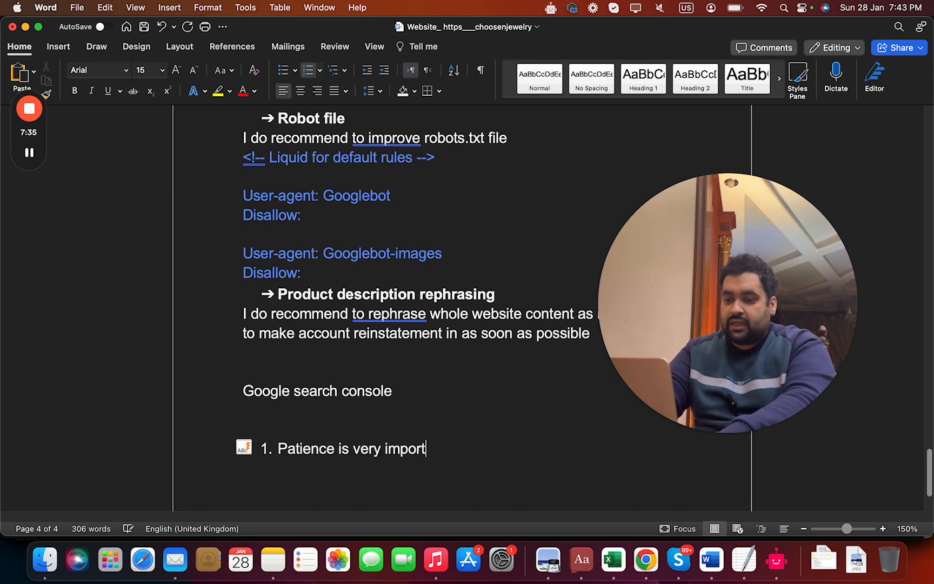
text(ant by the client.)
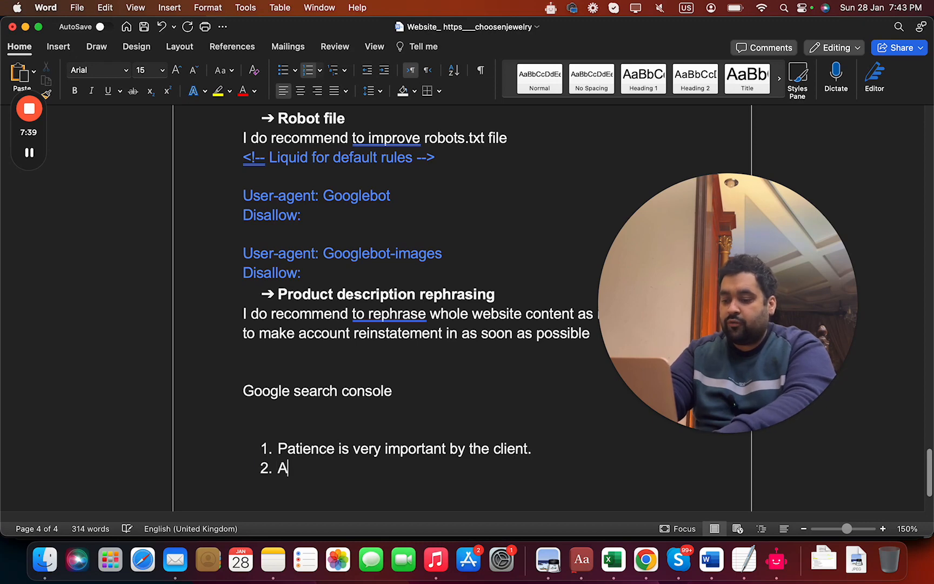
text(daptive to change)
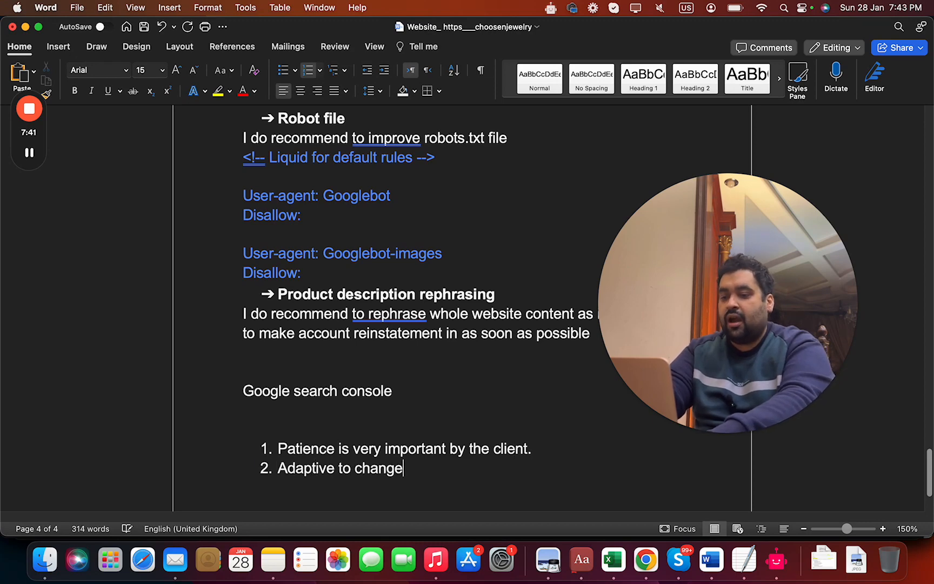
text(s.)
text(Communication with g)
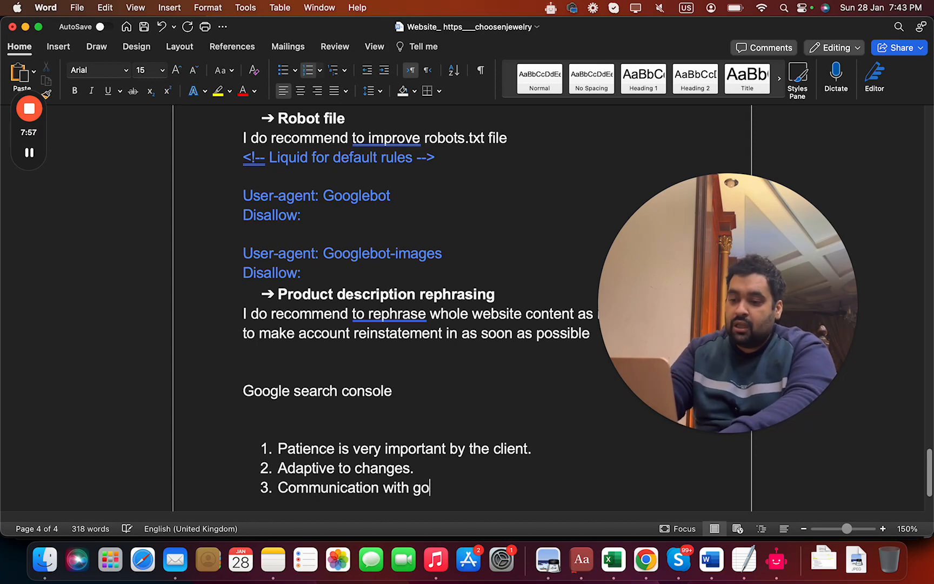
text(ogle t)
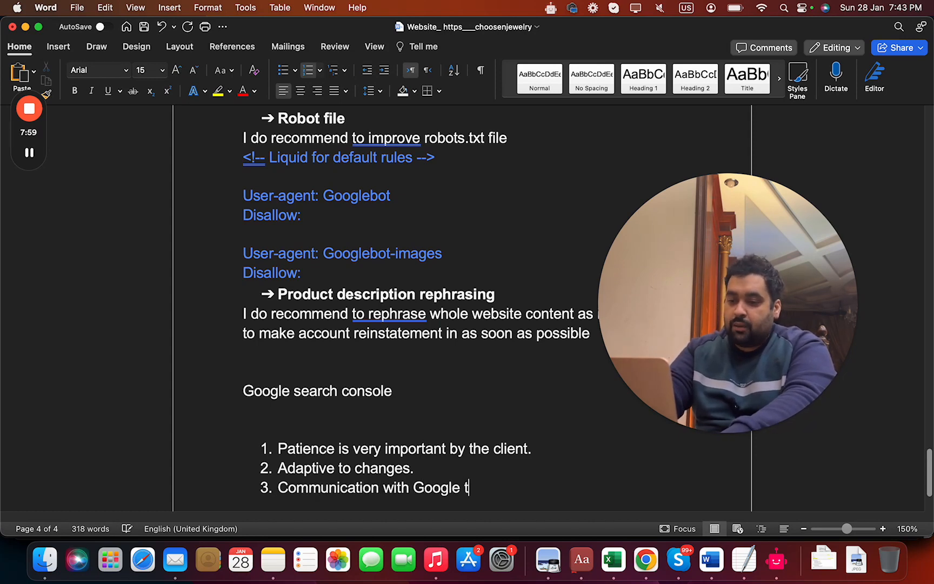
text(eam.)
text(Observing competitors.)
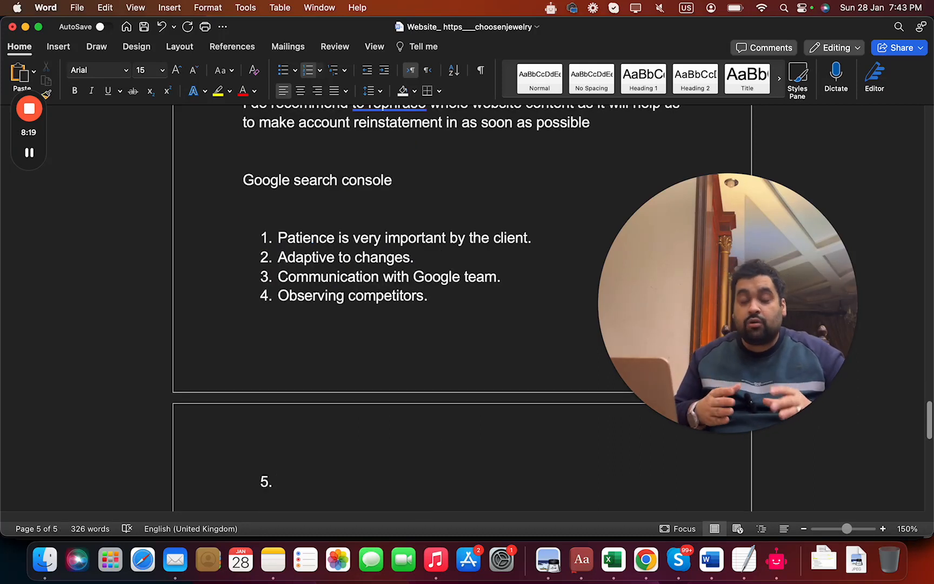
click(280, 481)
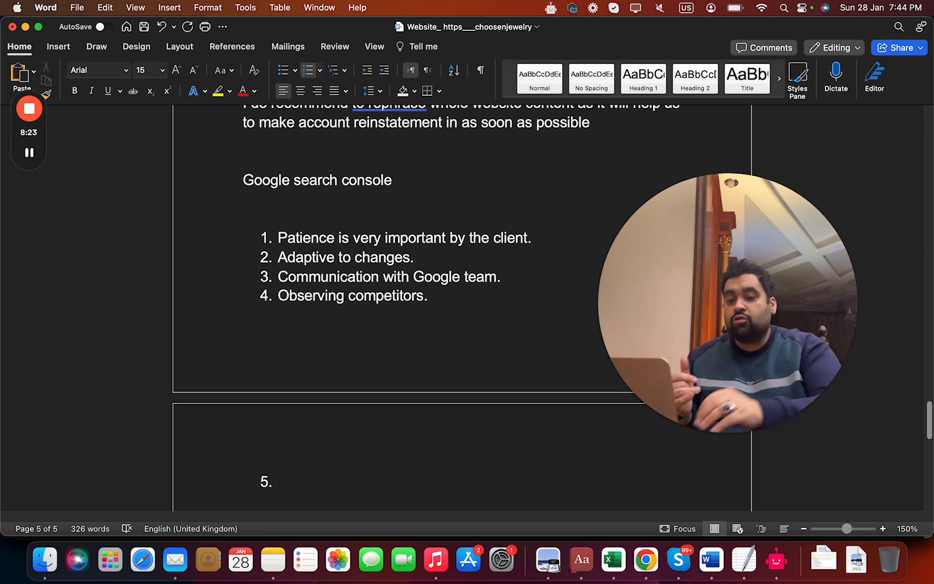
Step: Open choosen jewelry.jpeg from Downloads, the gTech approval email screenshot
scroll(down, 3)
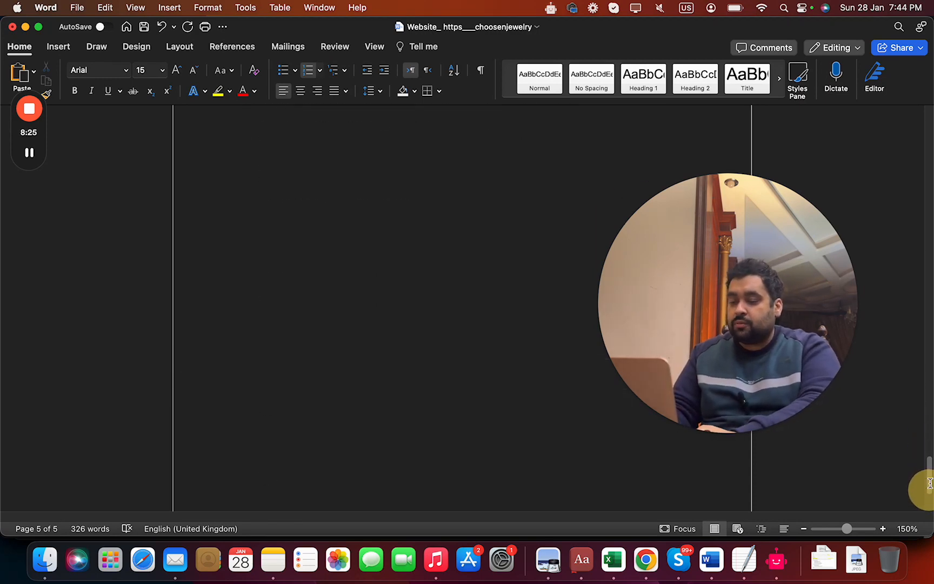
scroll(up, 3)
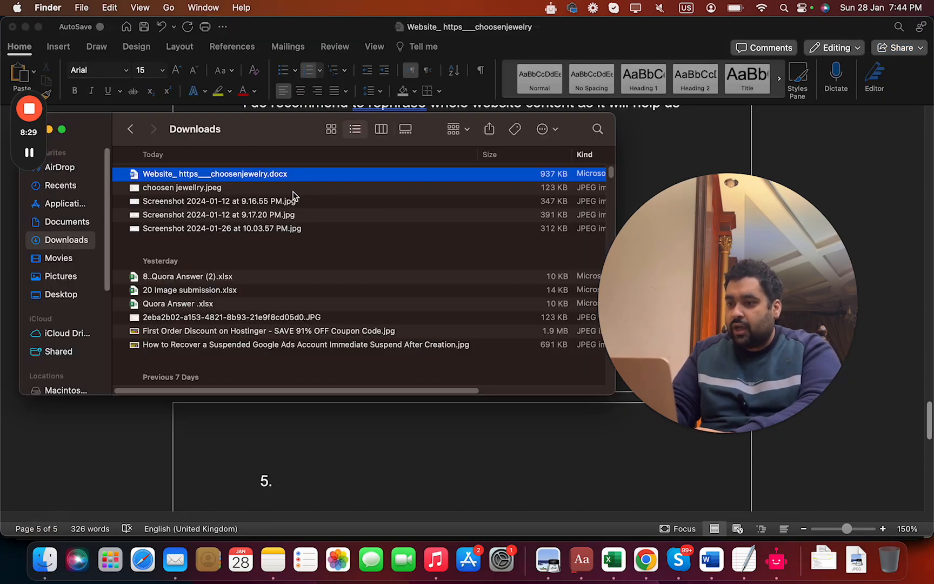
double_click(181, 187)
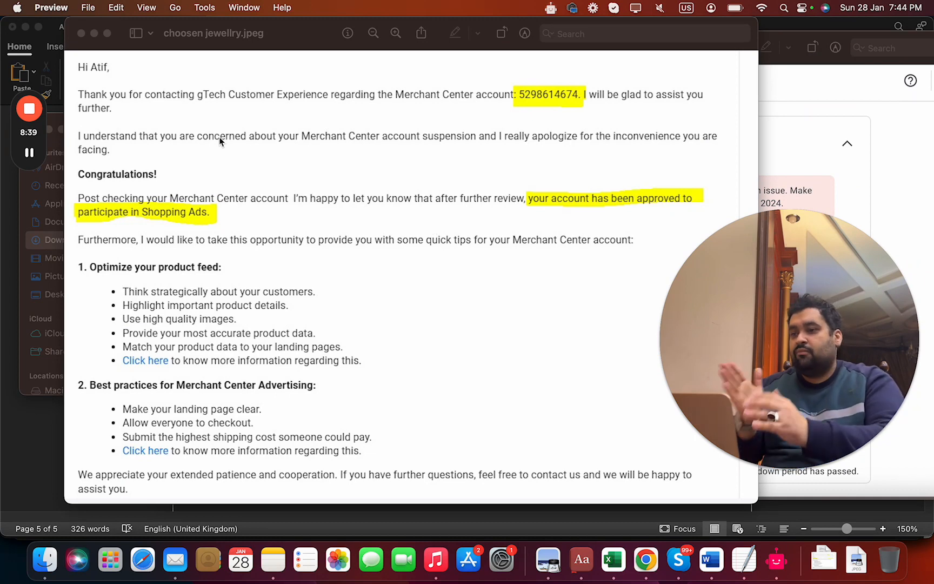
mouse_move(336, 187)
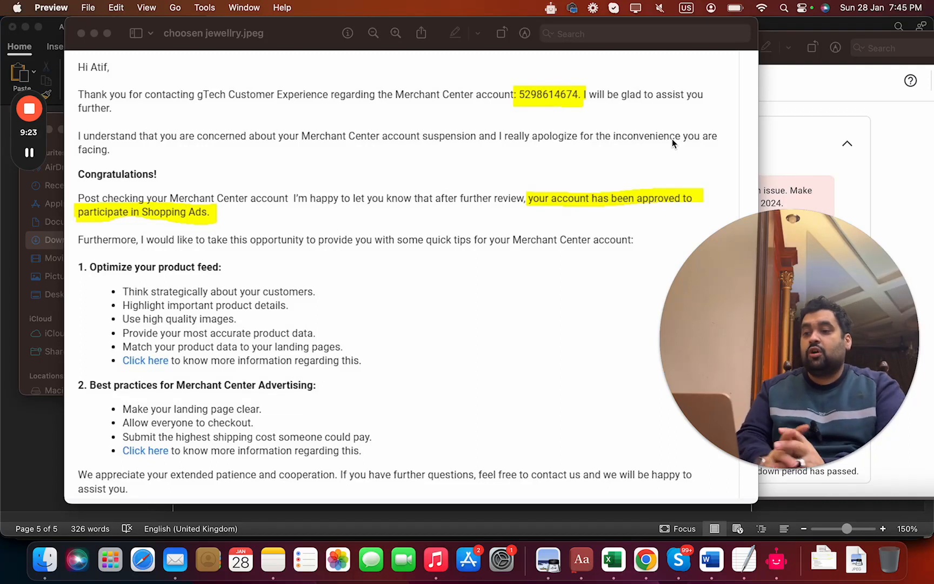
mouse_move(392, 302)
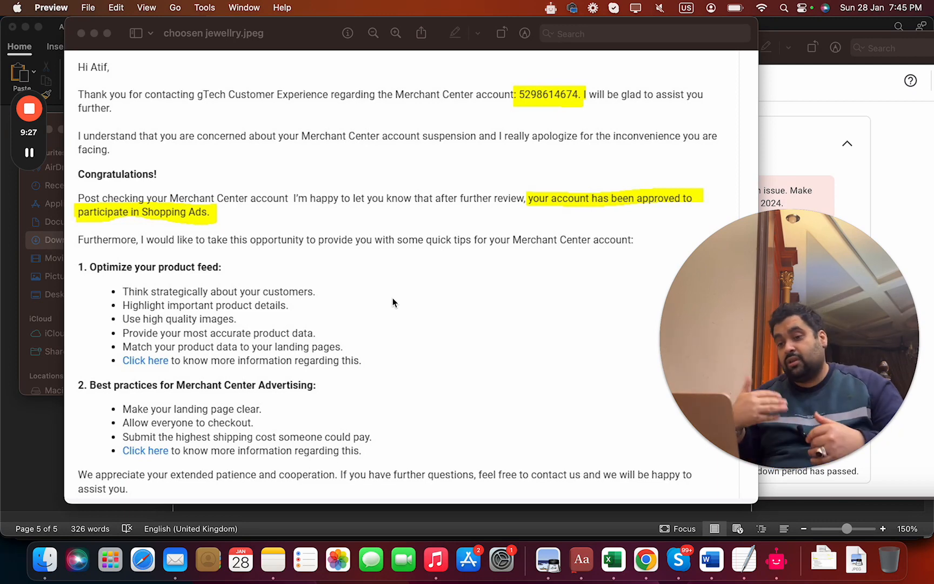
mouse_move(509, 443)
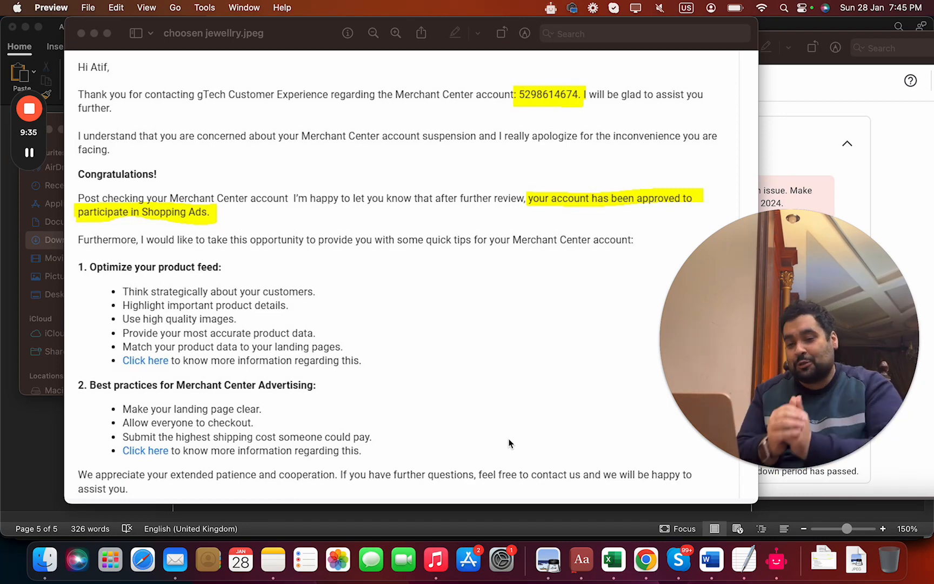
mouse_move(645, 559)
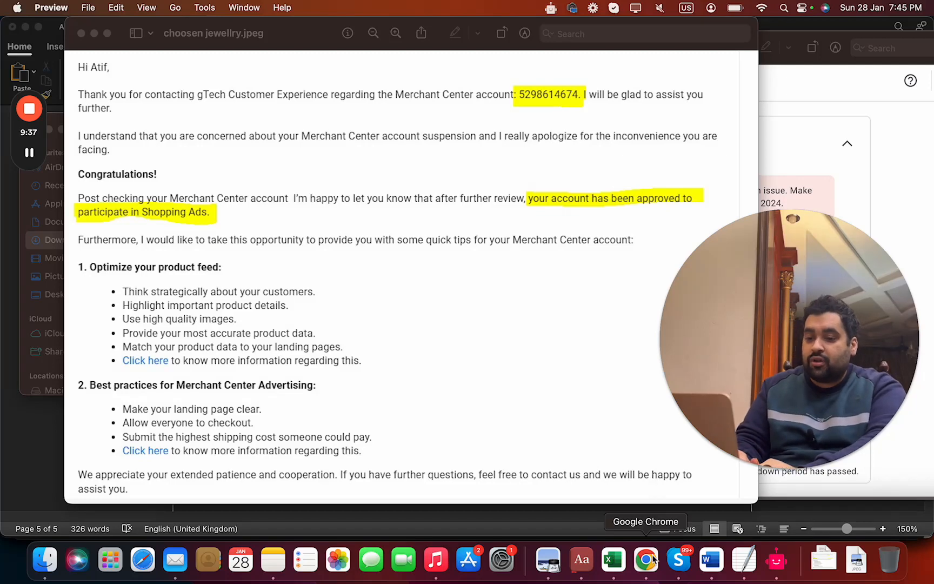
Step: Return to the Merchant Center tab in Chrome and show the account Overview
click(645, 559)
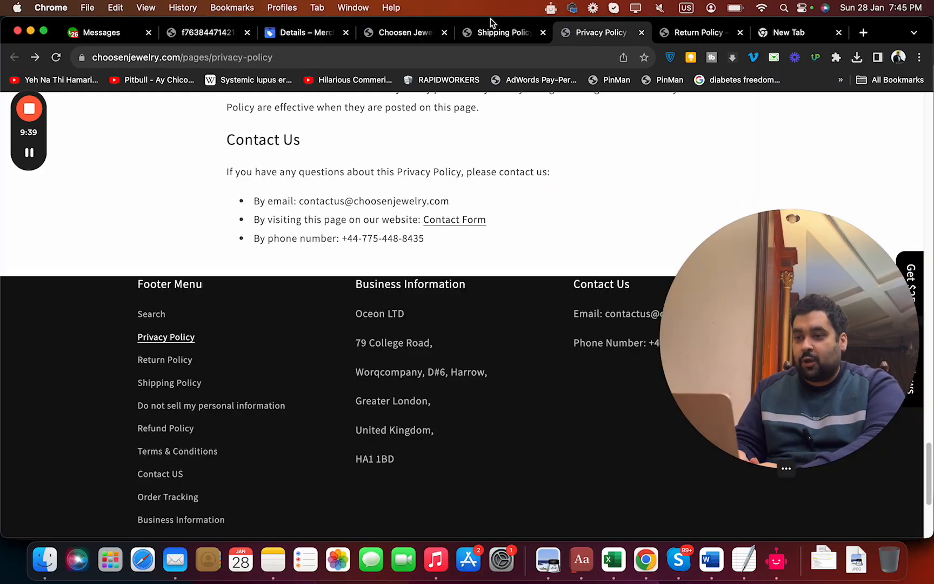
click(303, 33)
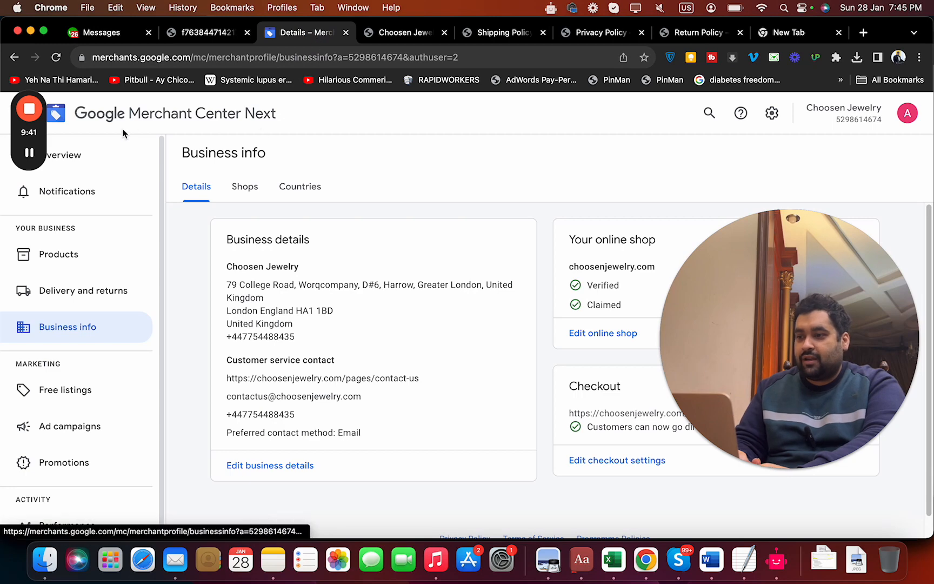
click(63, 154)
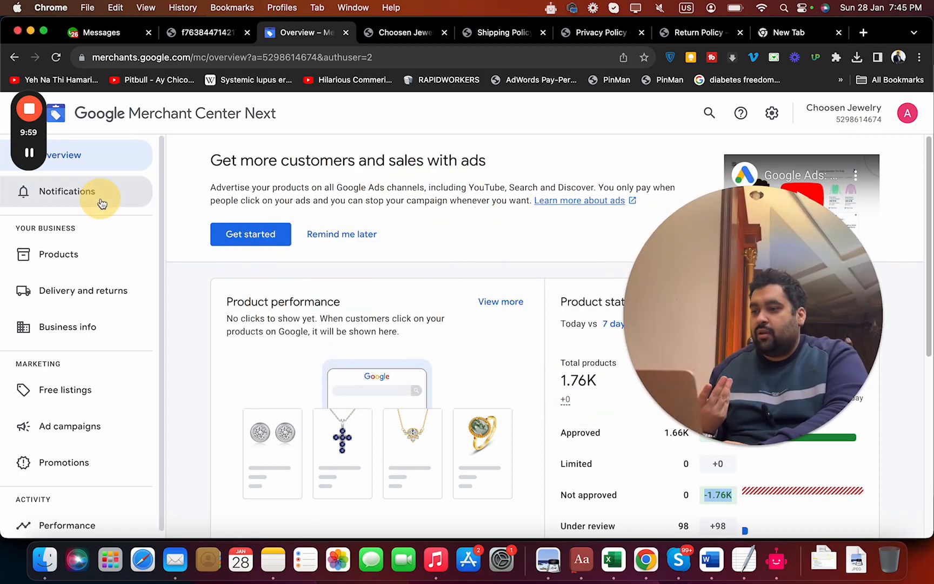
Step: Check Notifications, then view Product status: 1.66K approved, 0 not approved, 98 under review
click(67, 192)
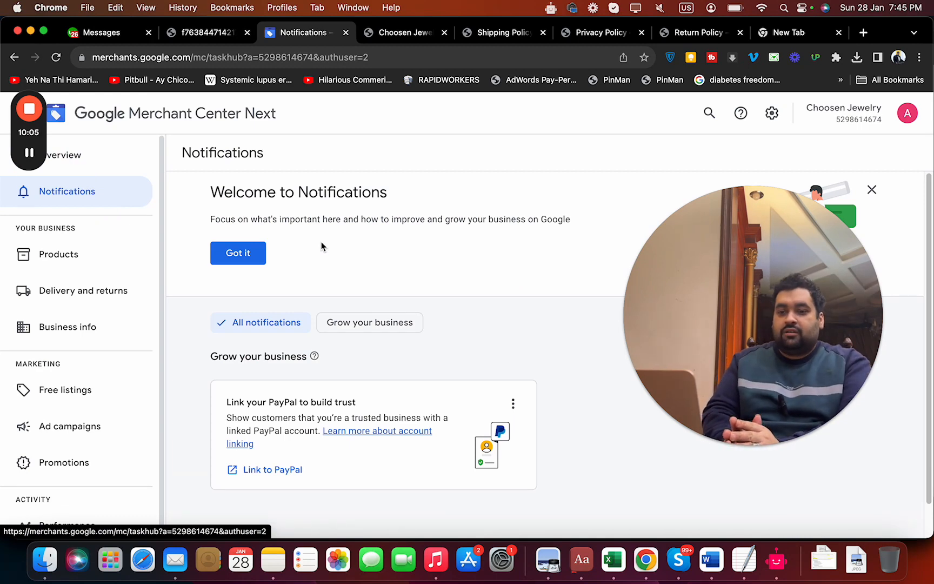
click(62, 155)
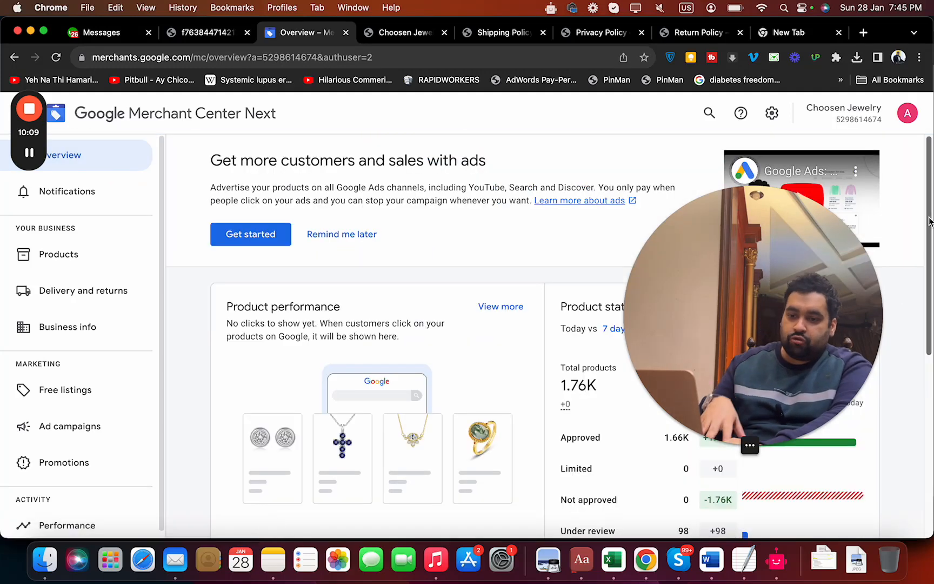
scroll(down, 3)
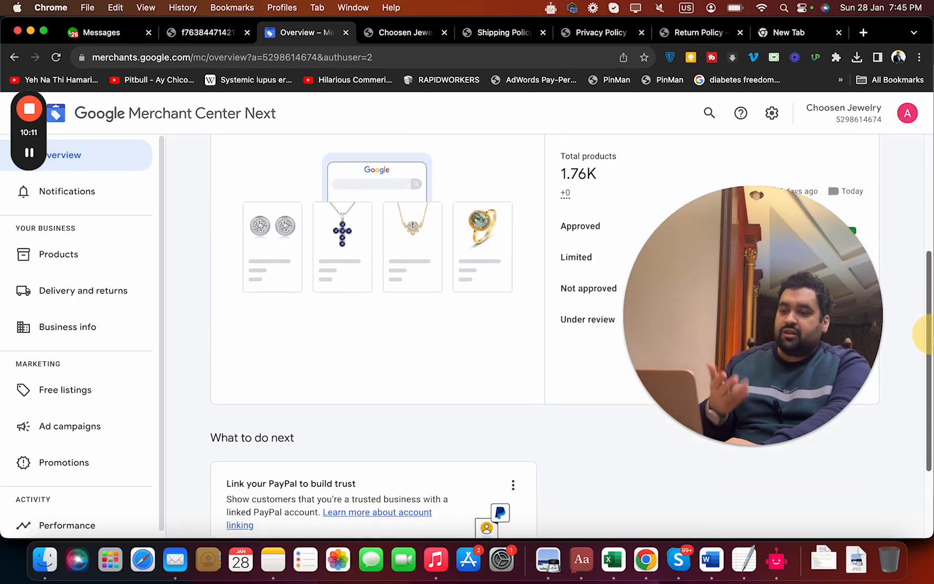
scroll(down, 3)
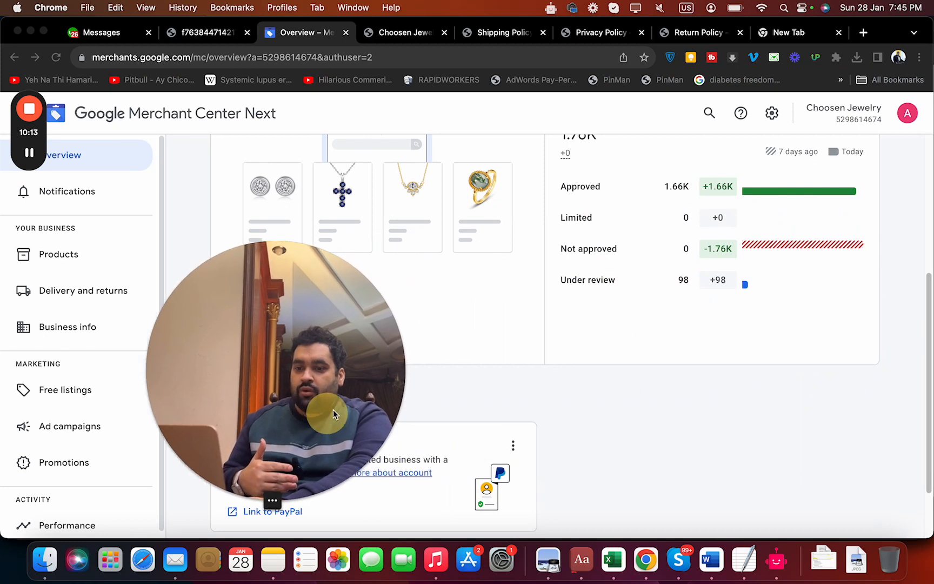
mouse_move(760, 293)
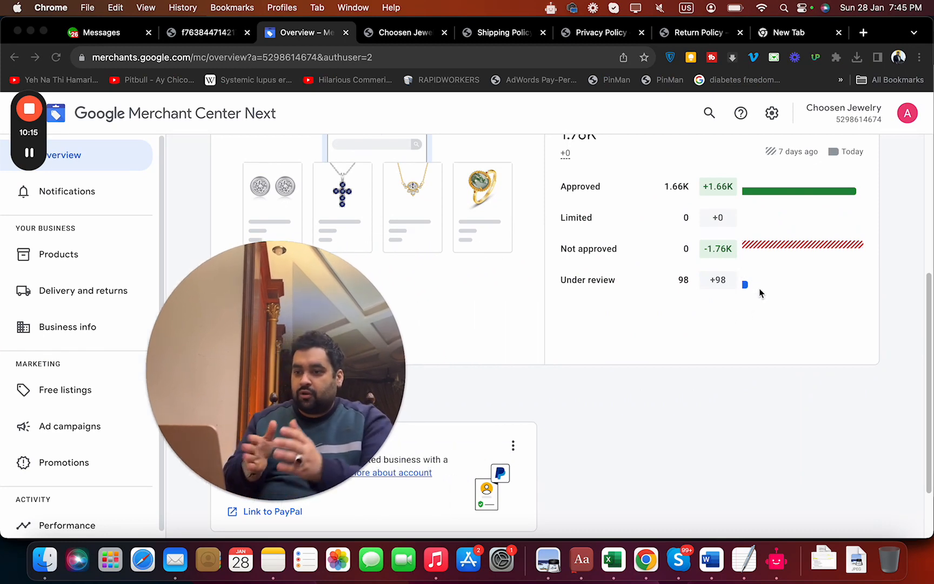